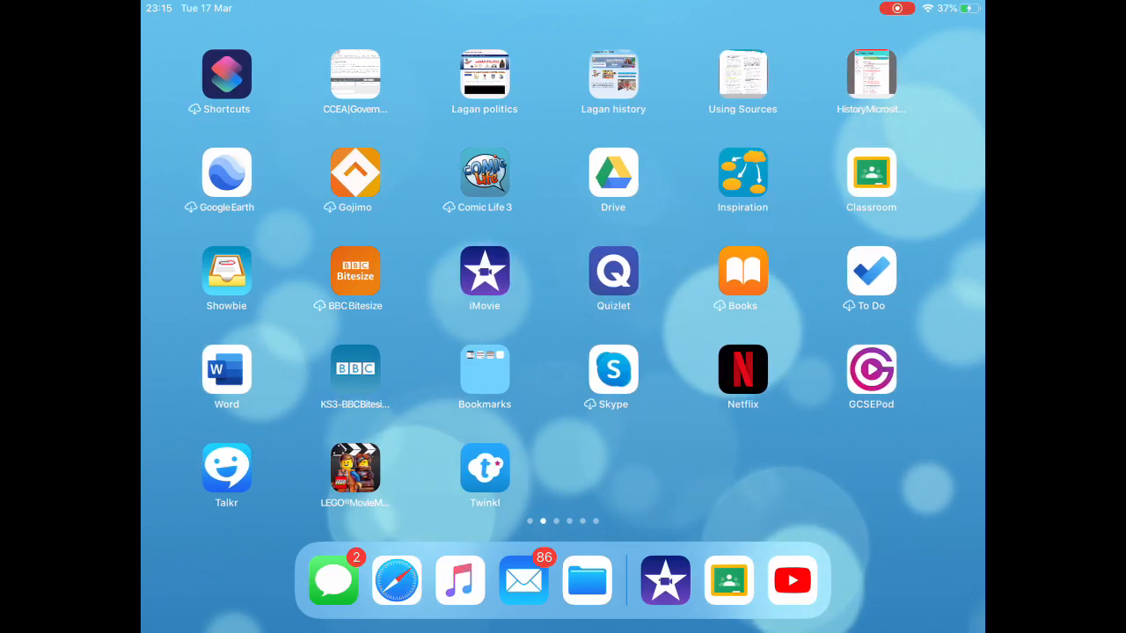
Launch Google Classroom and scroll down through all the class cards.
click(871, 173)
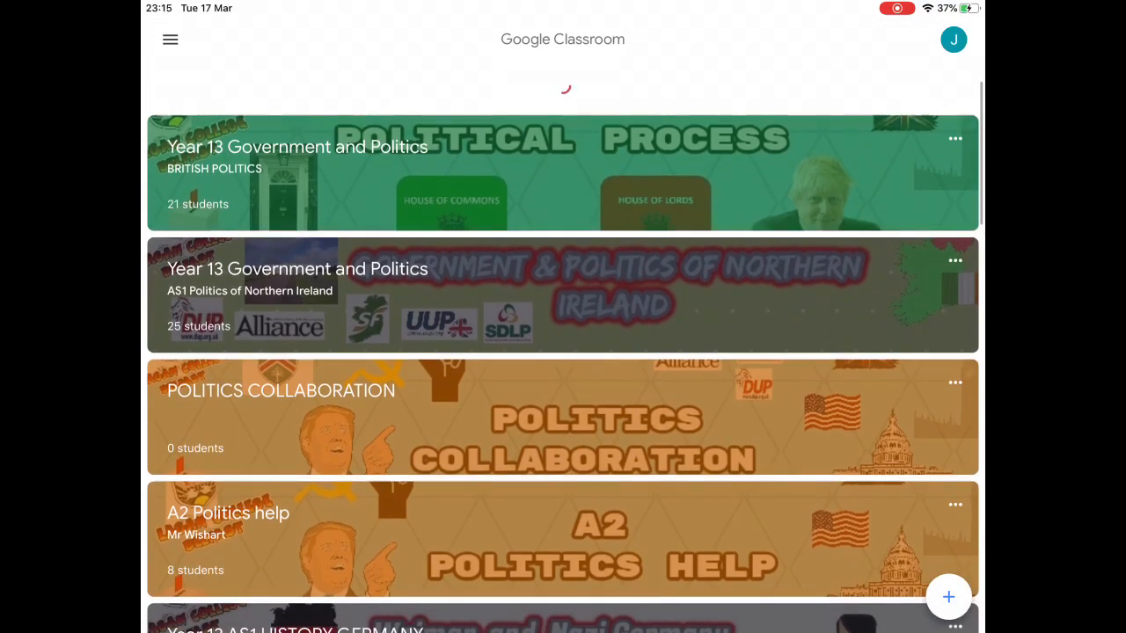
scroll(down, 3)
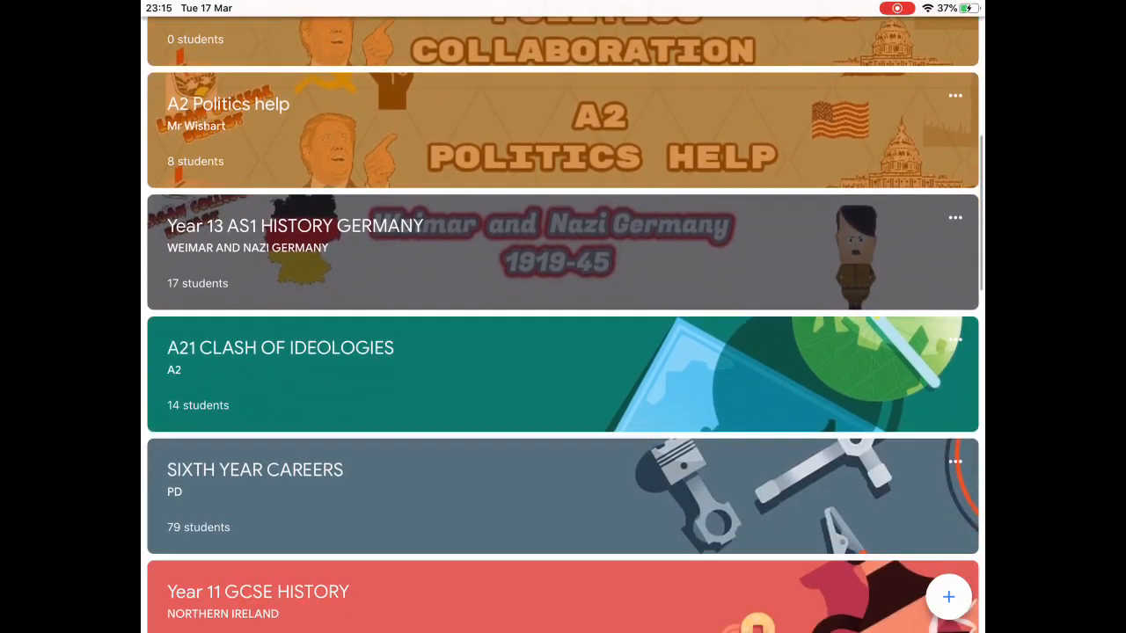
scroll(down, 3)
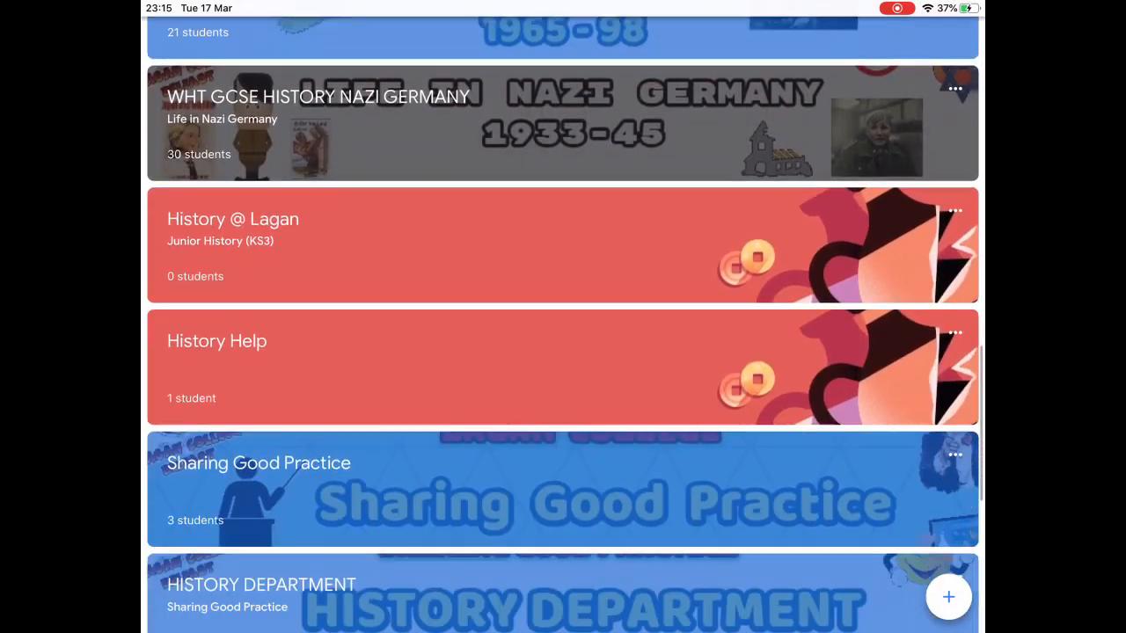
scroll(down, 3)
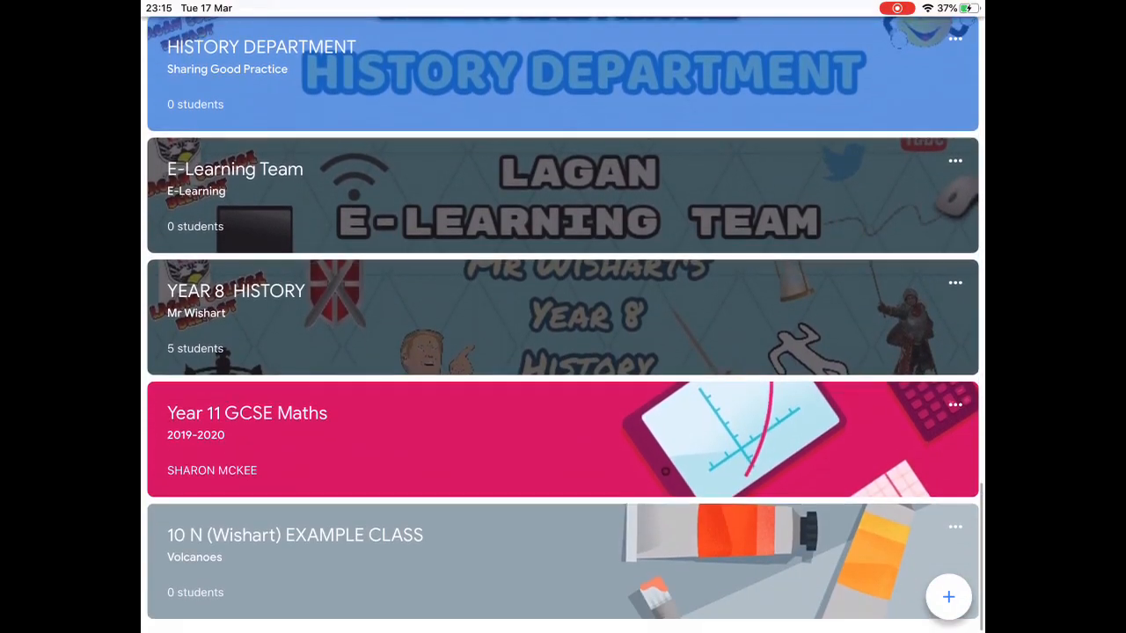
click(948, 596)
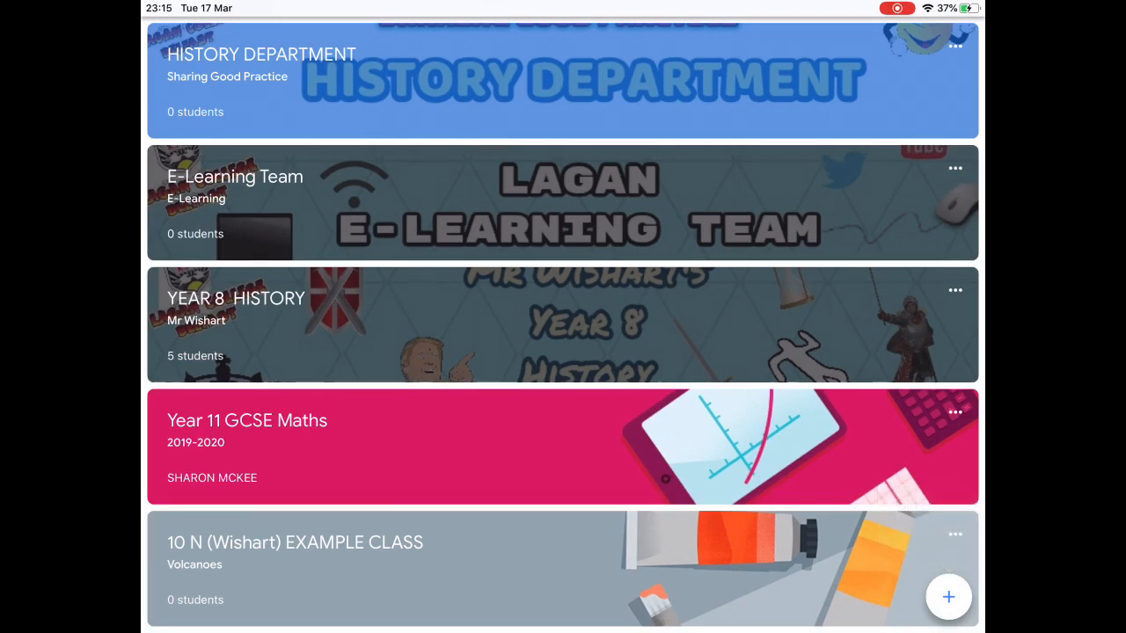
click(948, 597)
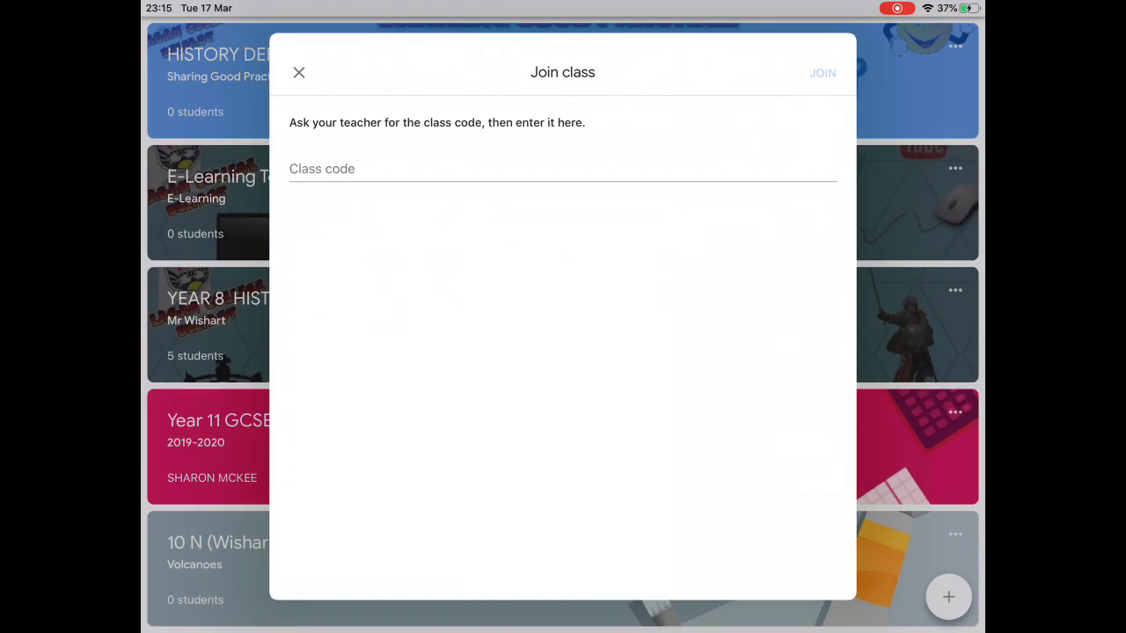
click(299, 72)
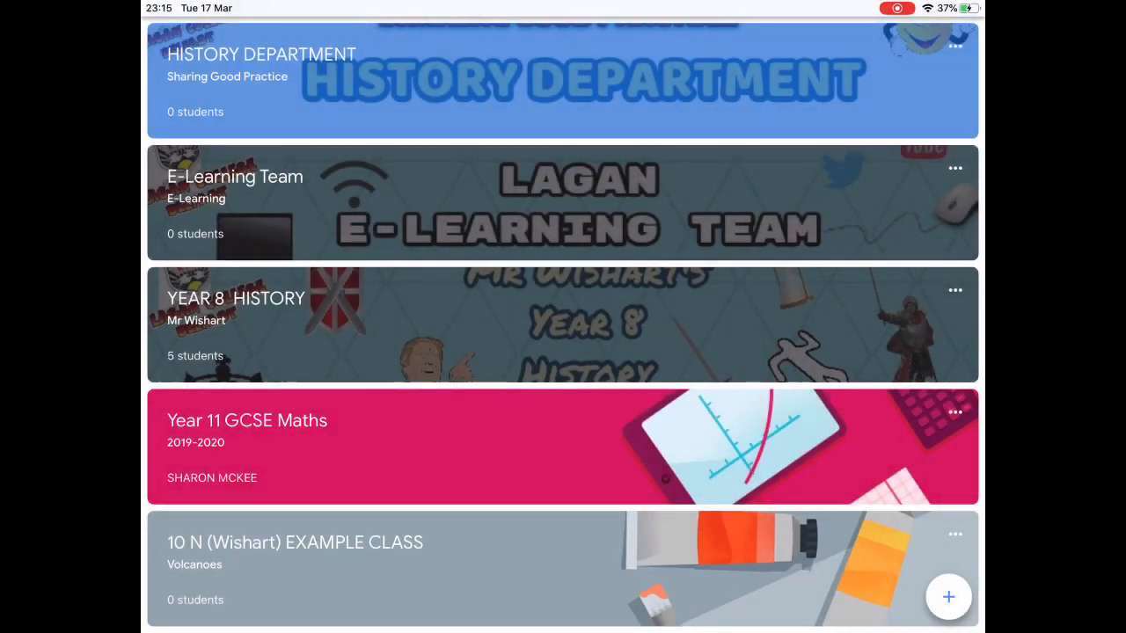
Fill in a new class: HISTORY, section Normans, room G29, subject Humanities.
click(948, 596)
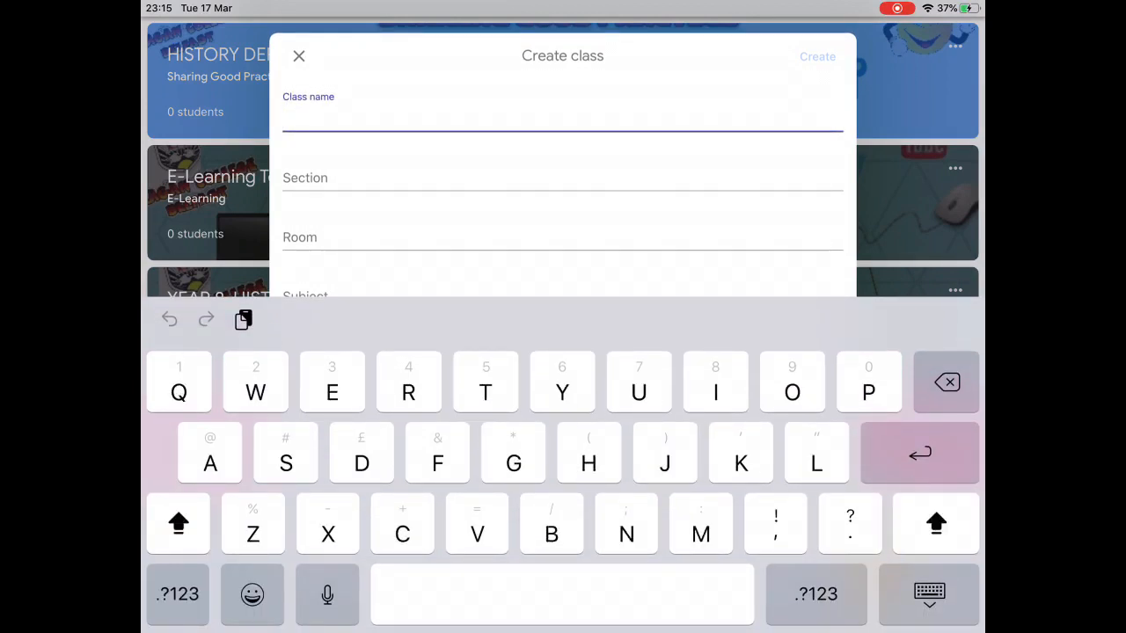
text(HISTO)
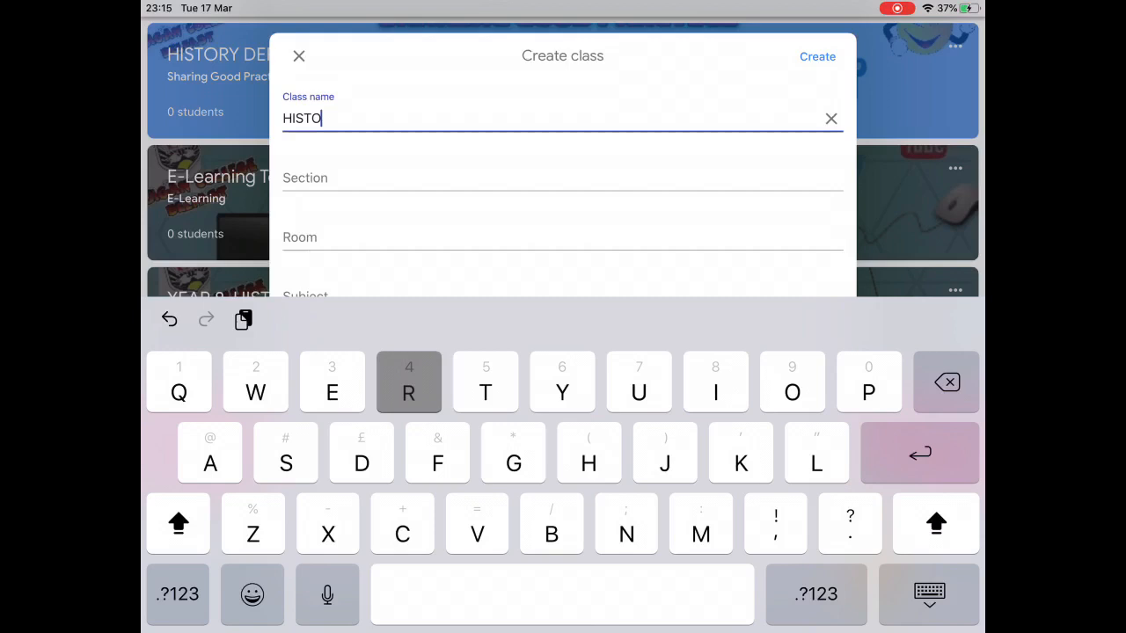
click(561, 178)
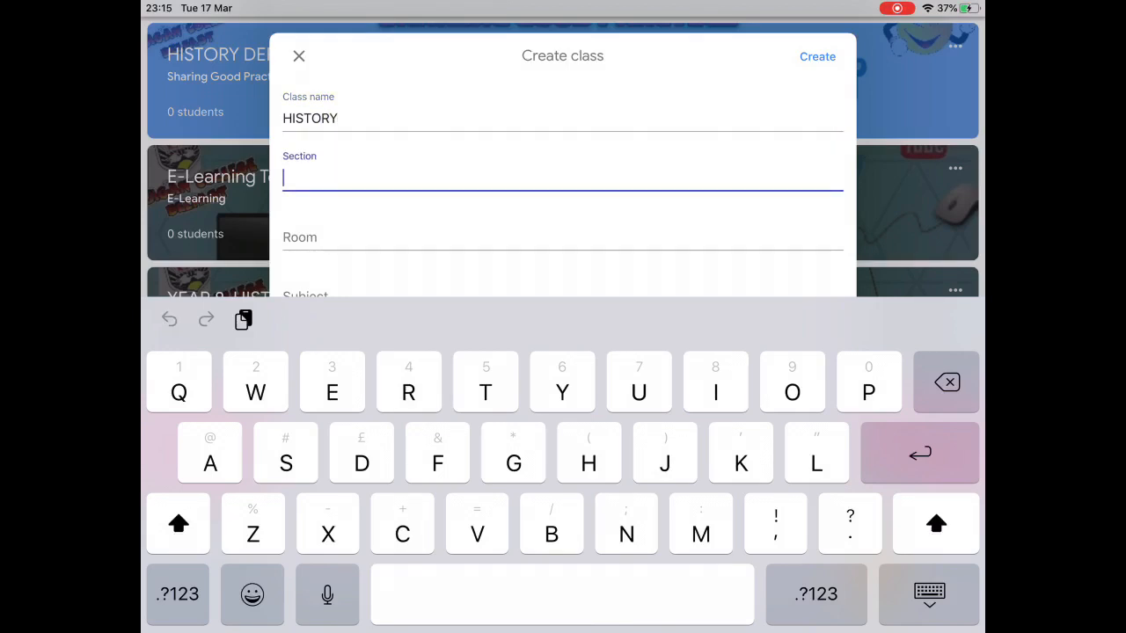
text(Normans)
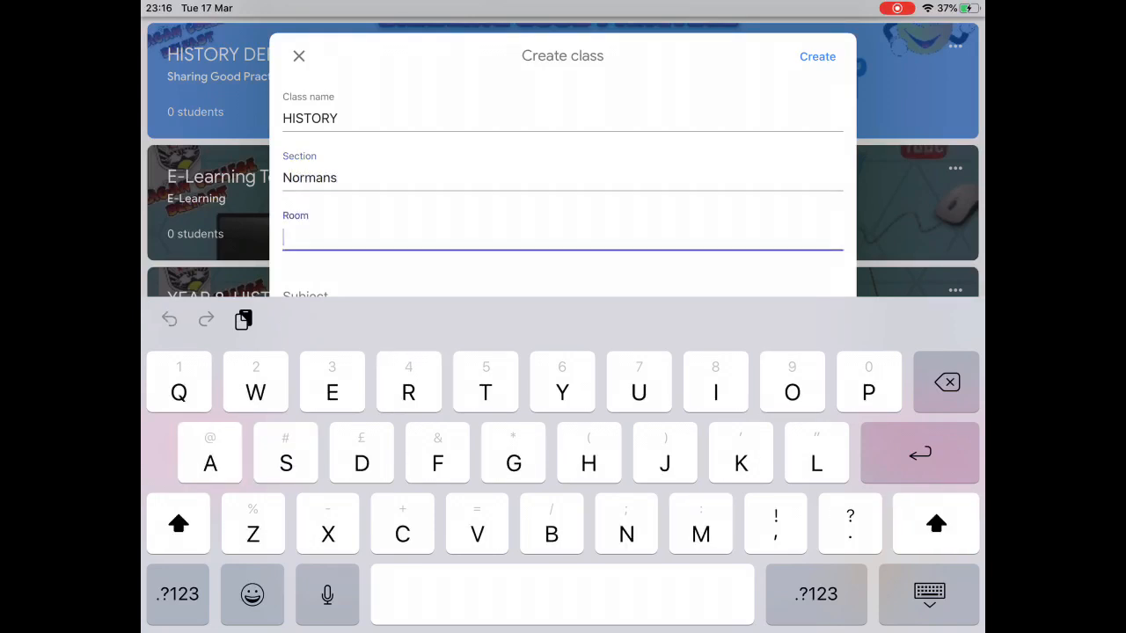
text(G29)
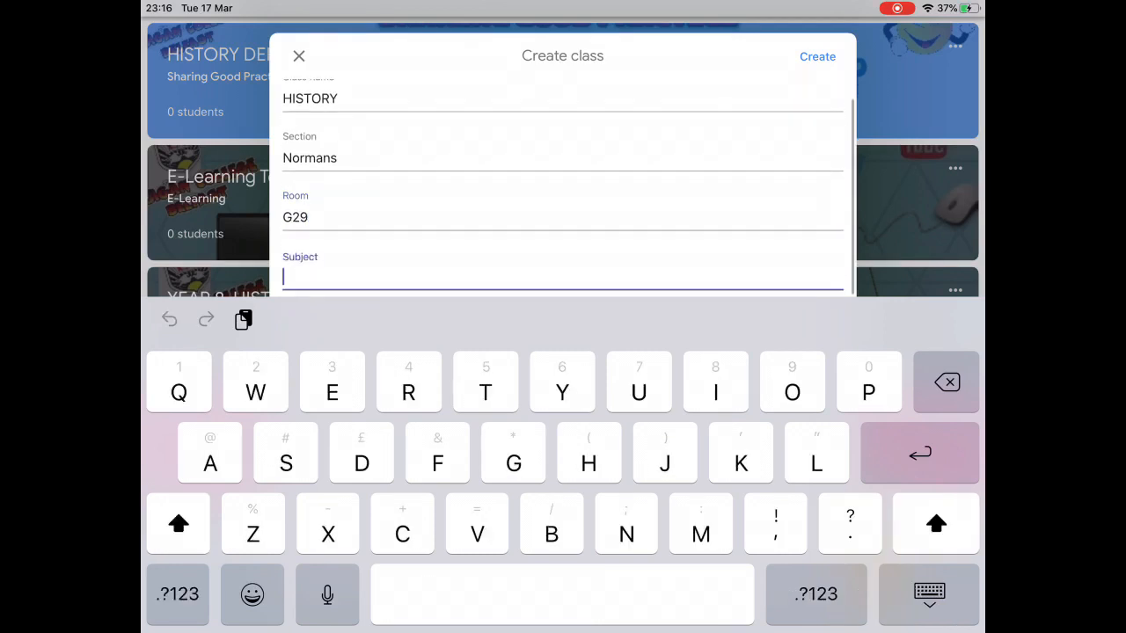
text(Modfe)
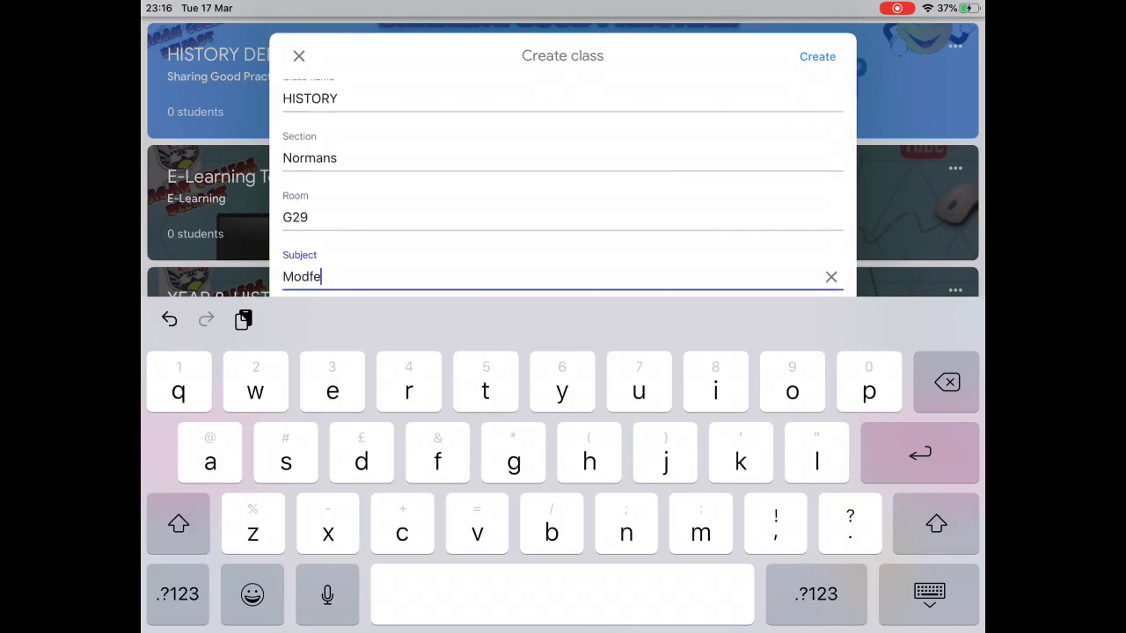
click(830, 276)
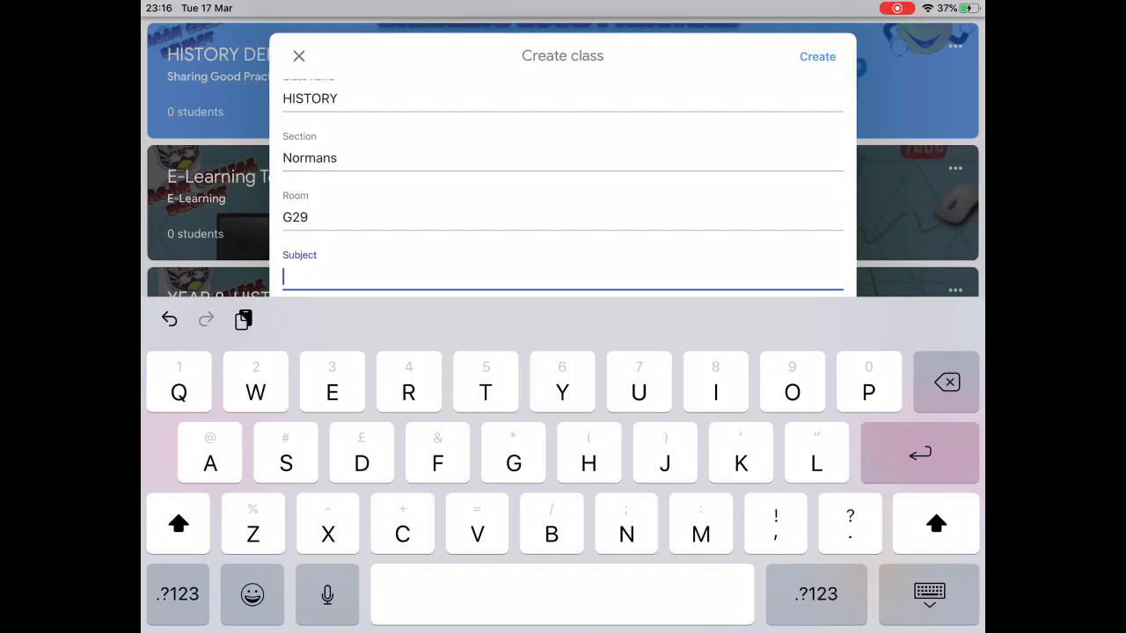
text(Humani)
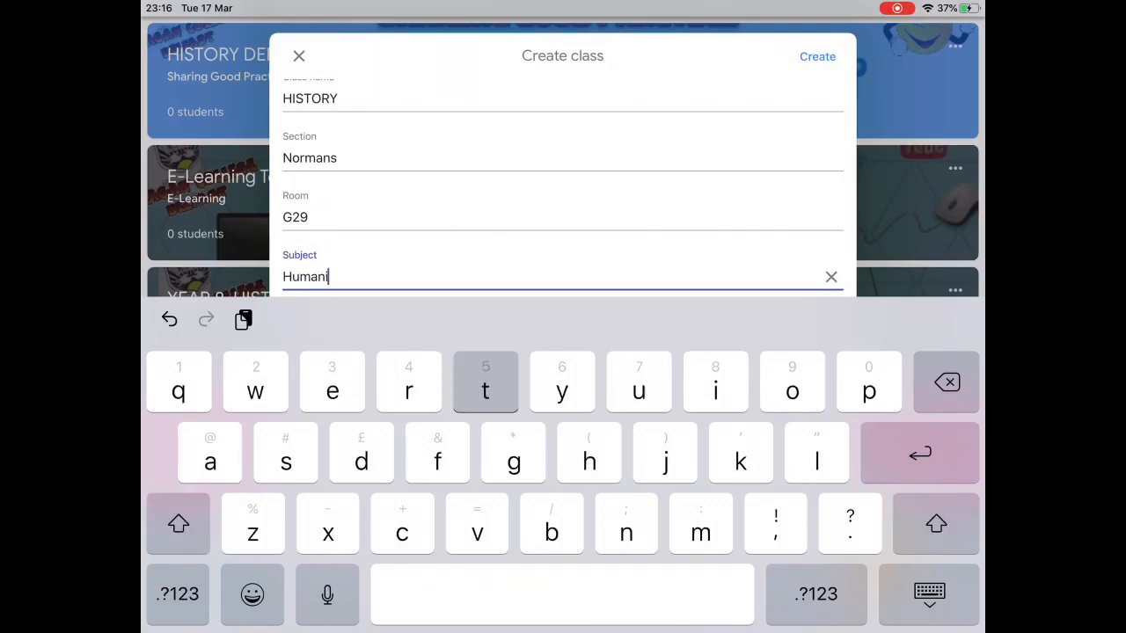
text(ties)
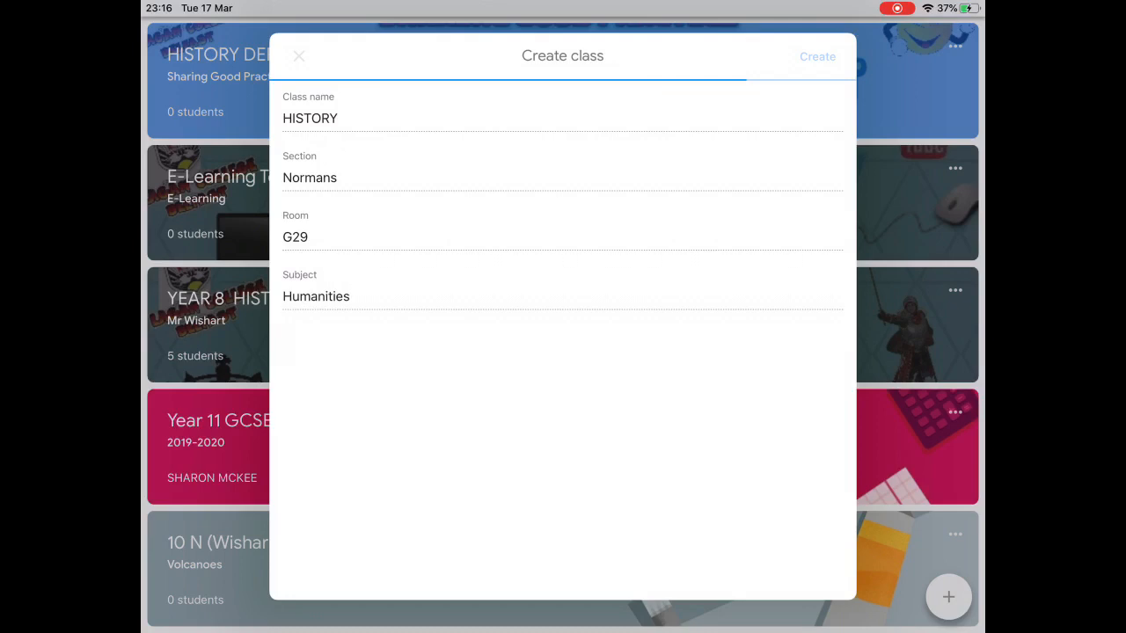
Create the HISTORY class and check it appears in the navigation class list.
click(299, 56)
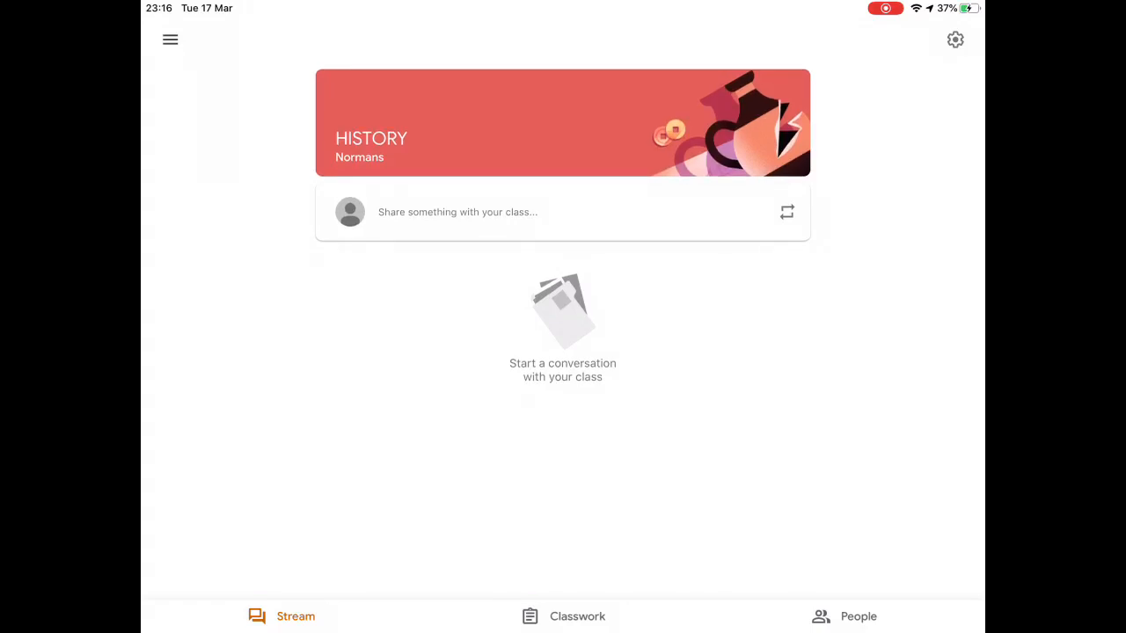
click(169, 40)
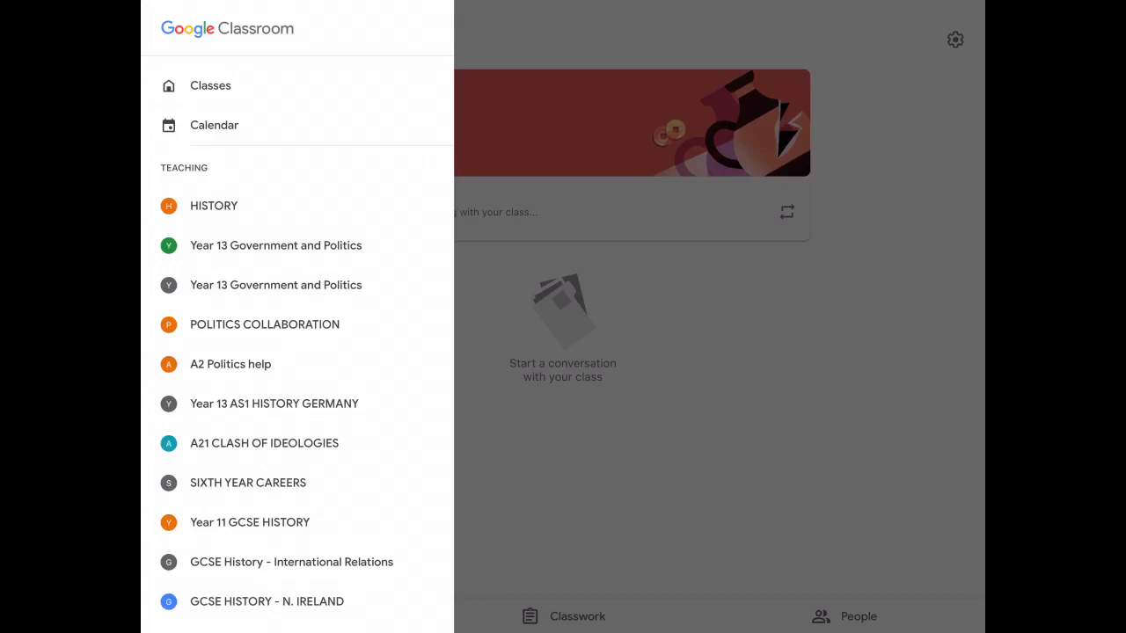
click(213, 205)
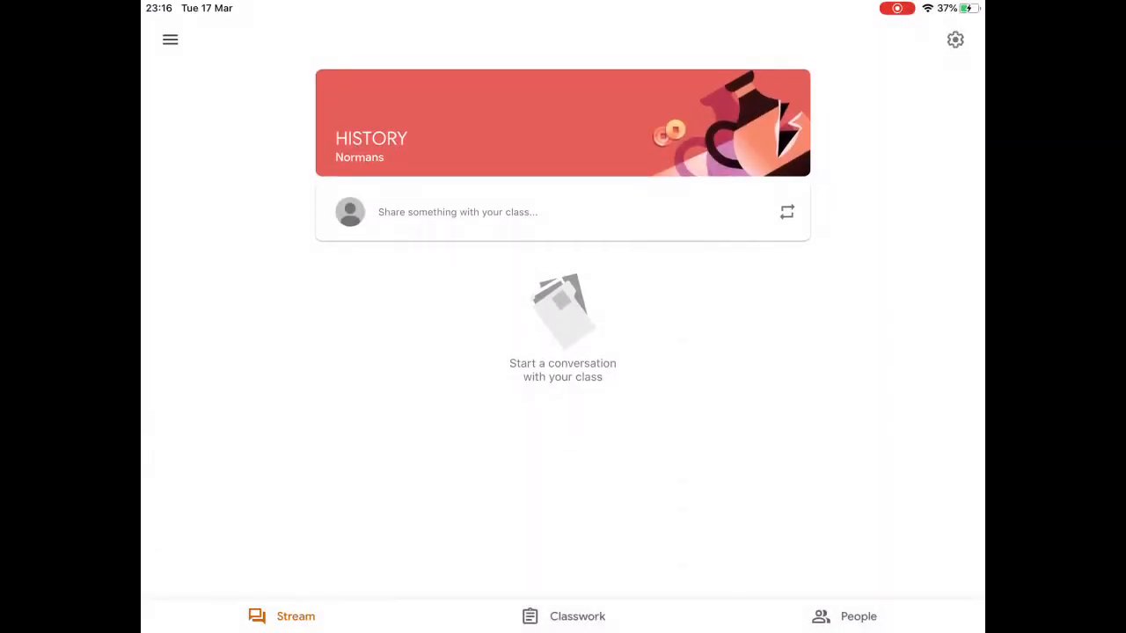
click(954, 39)
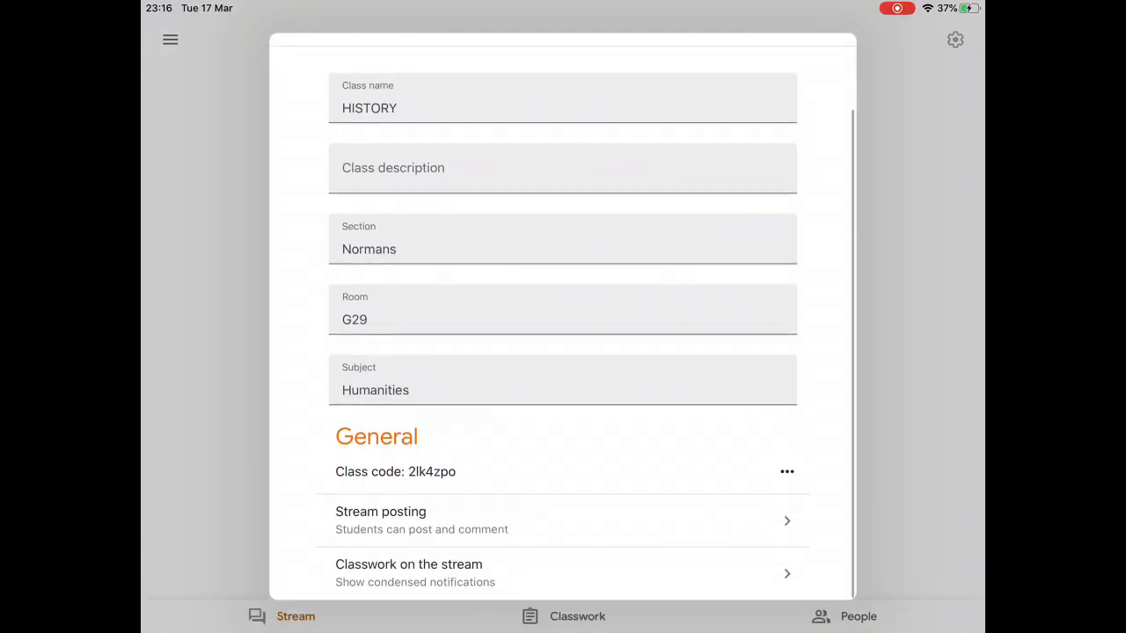
click(788, 472)
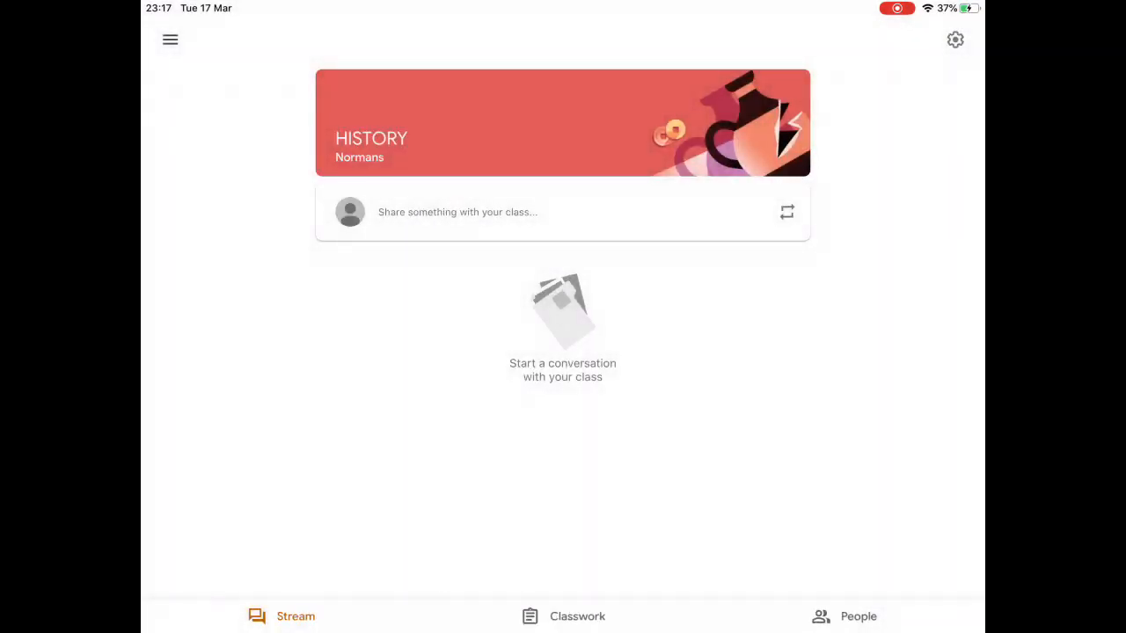
On HISTORY's Classwork page, create the topic '01) Class Specifications'.
click(574, 616)
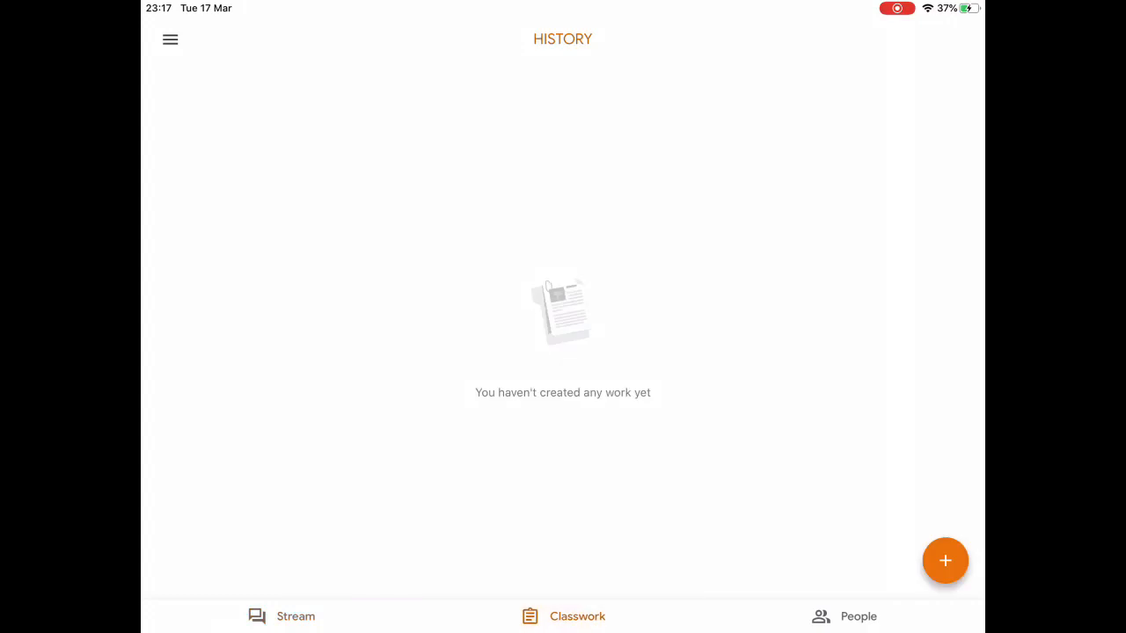
click(945, 561)
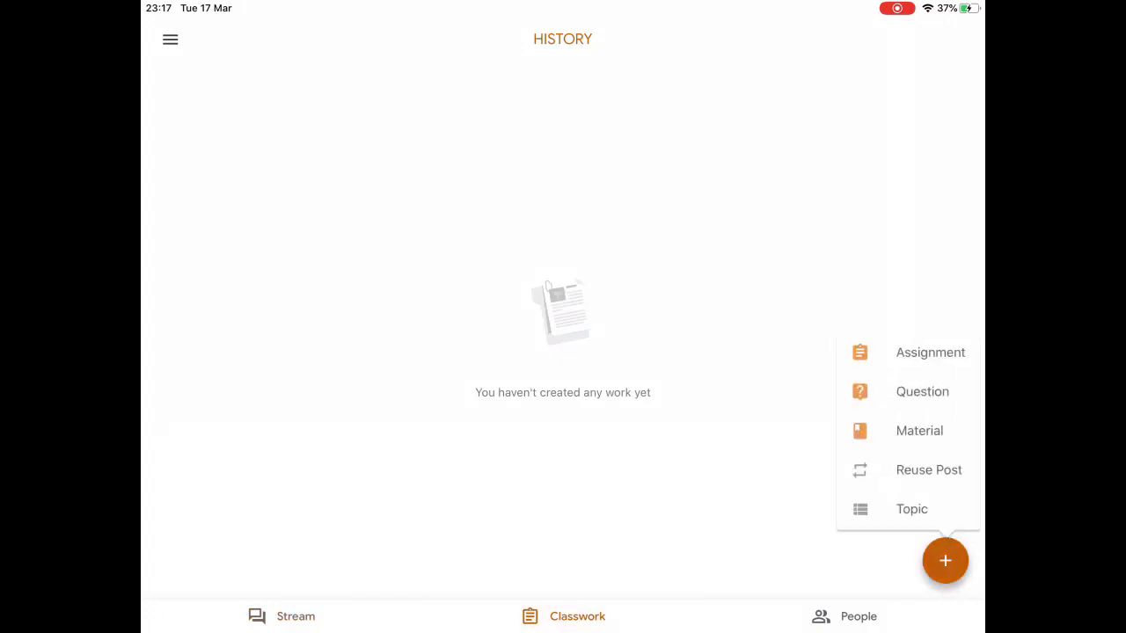
click(944, 560)
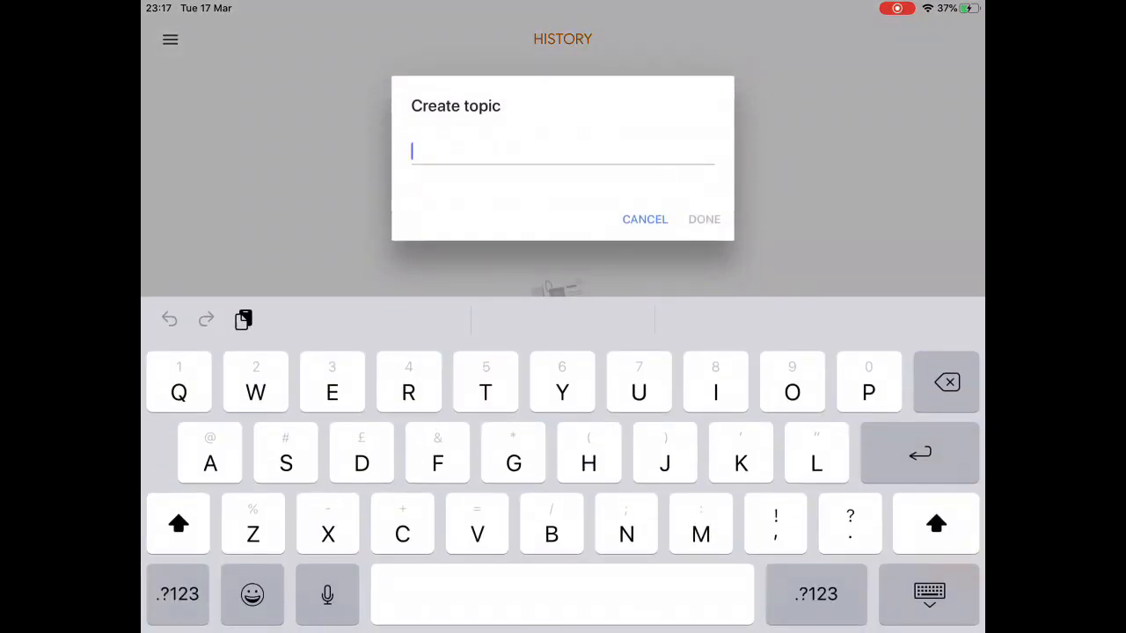
text(01)
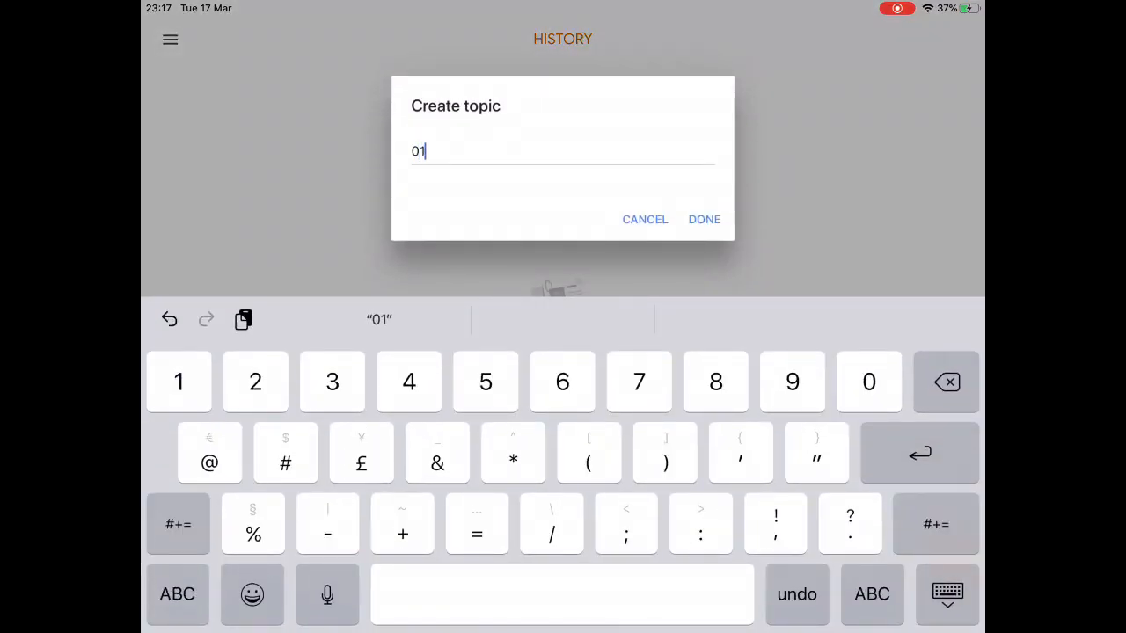
text())
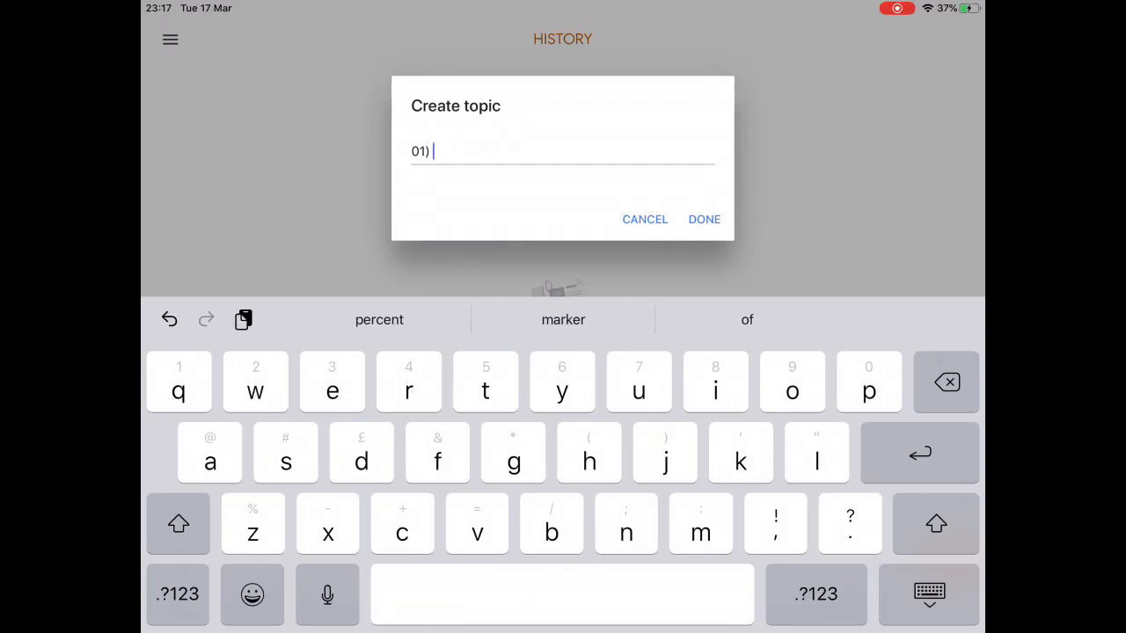
text(Class)
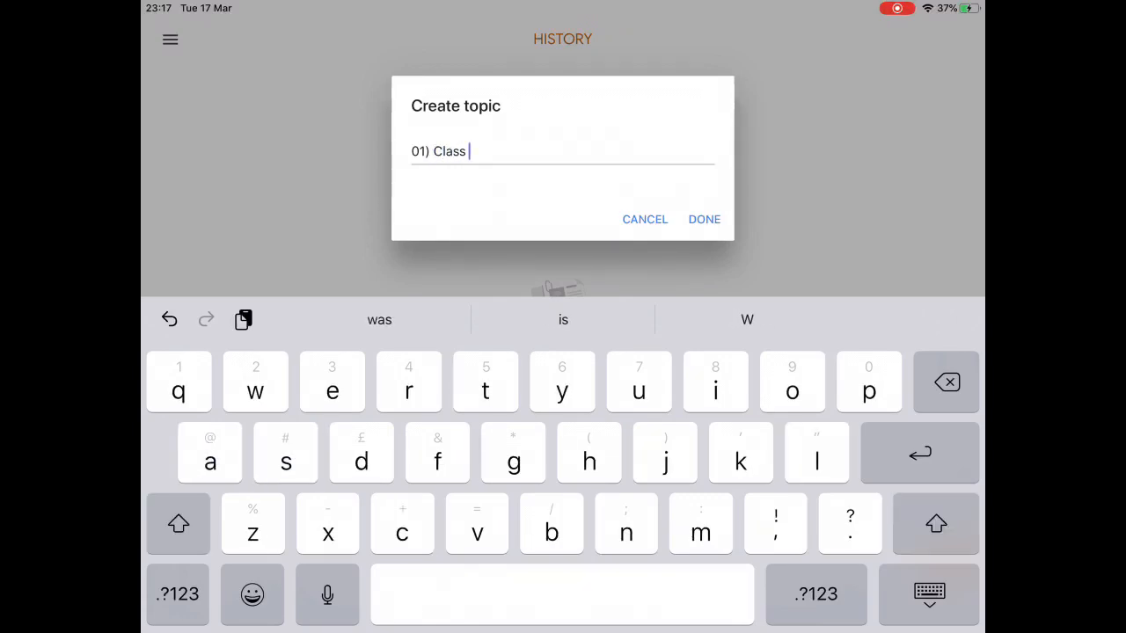
text(Specifications)
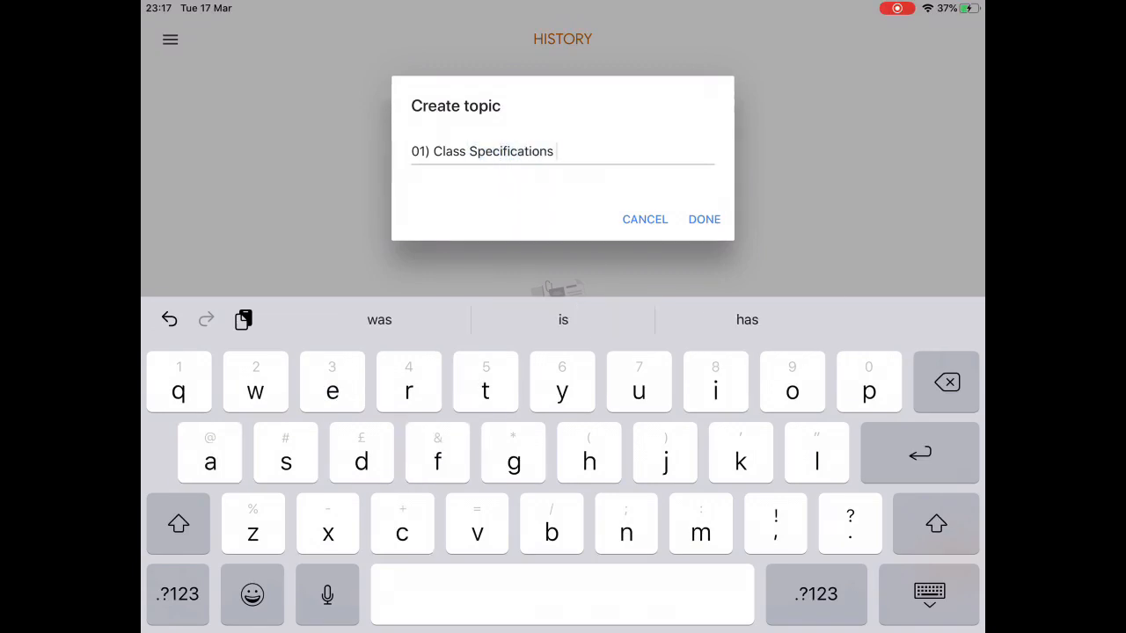
click(704, 219)
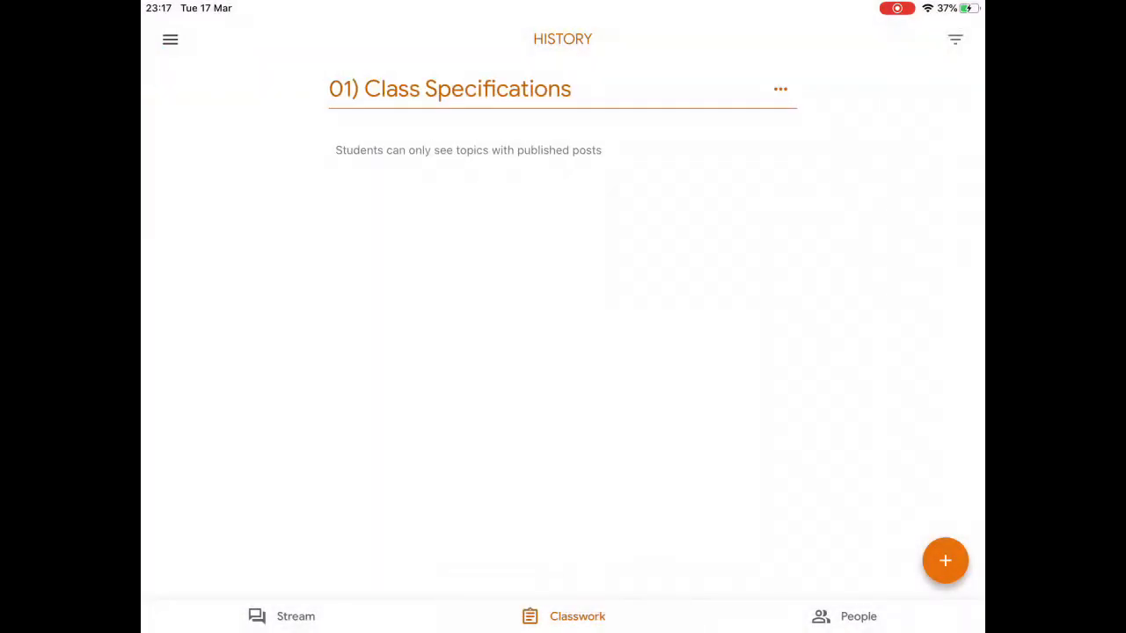
Create the topic '02) Background' by accepting the name suggestion.
click(944, 561)
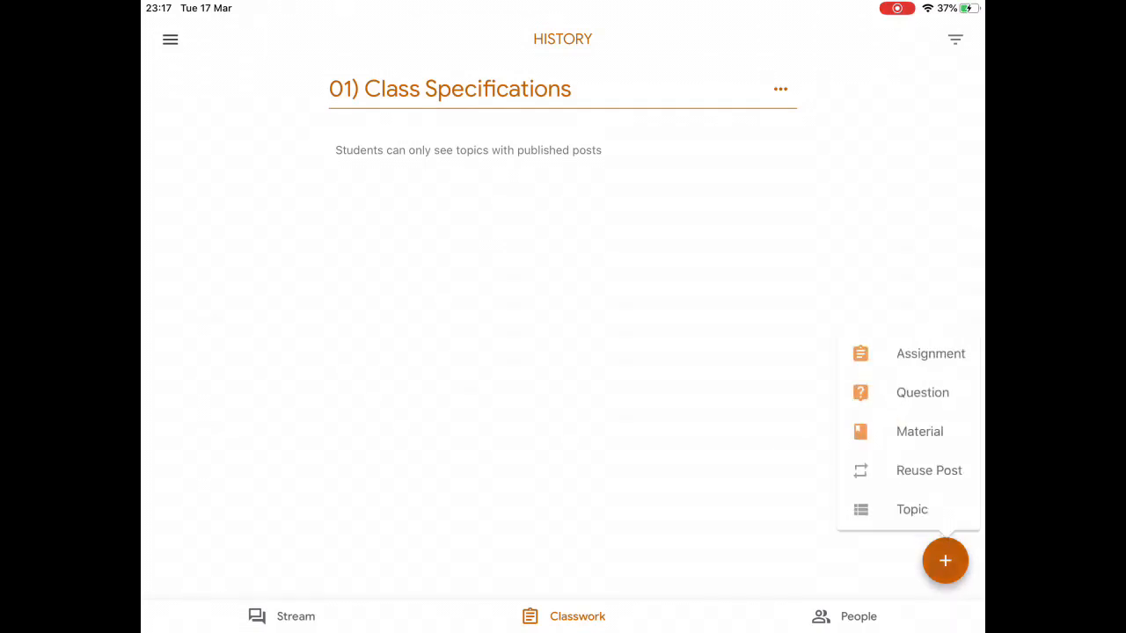
click(912, 509)
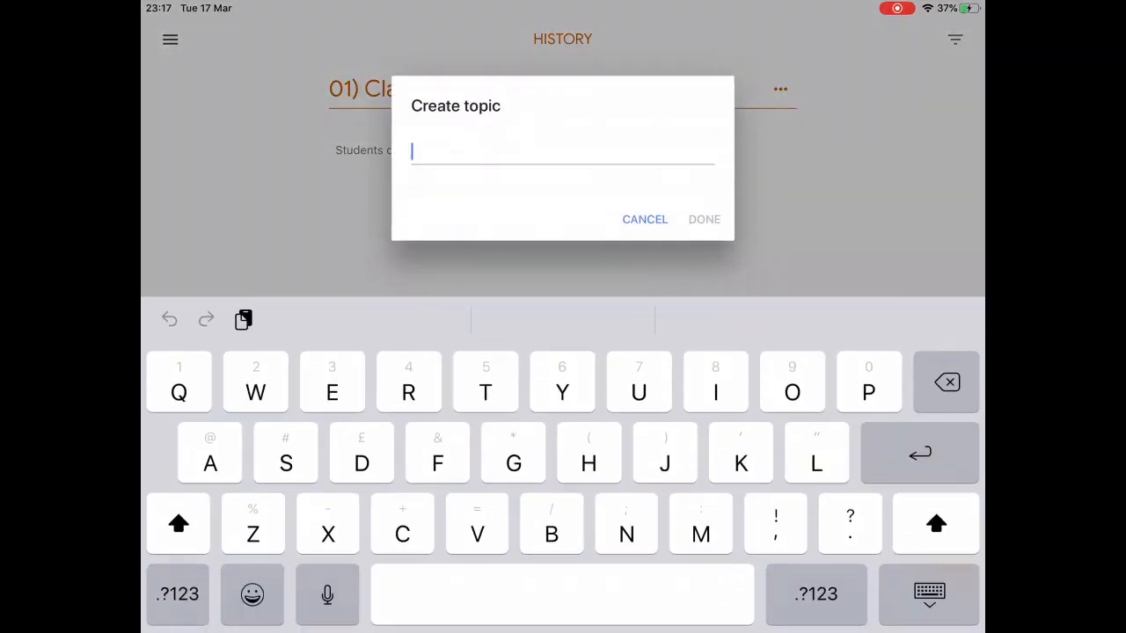
text(02) Backg)
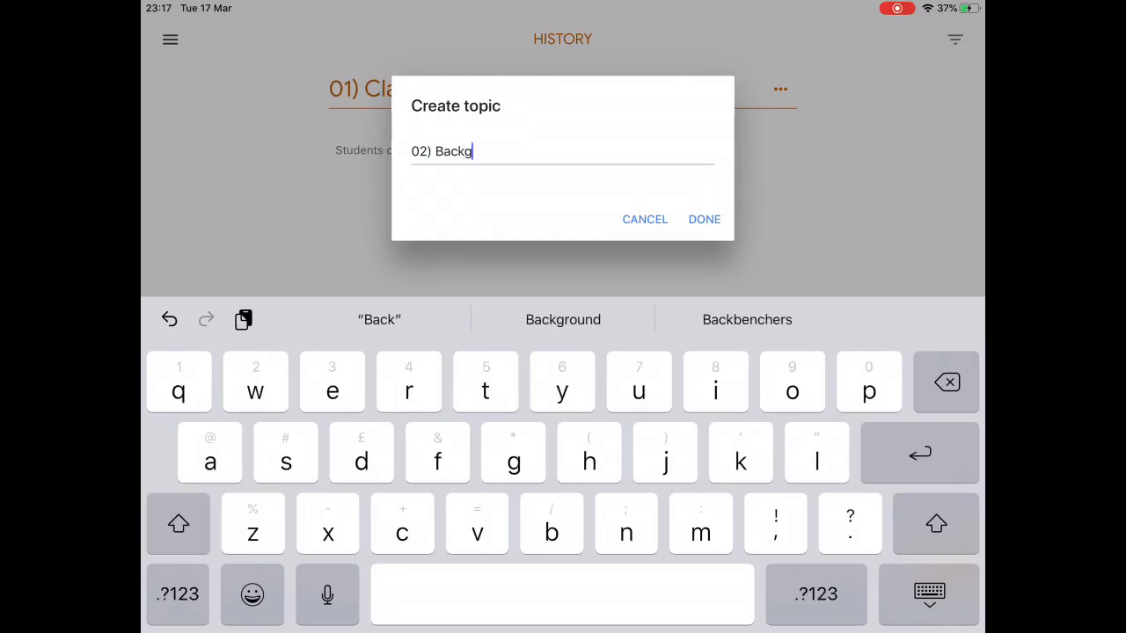
click(644, 219)
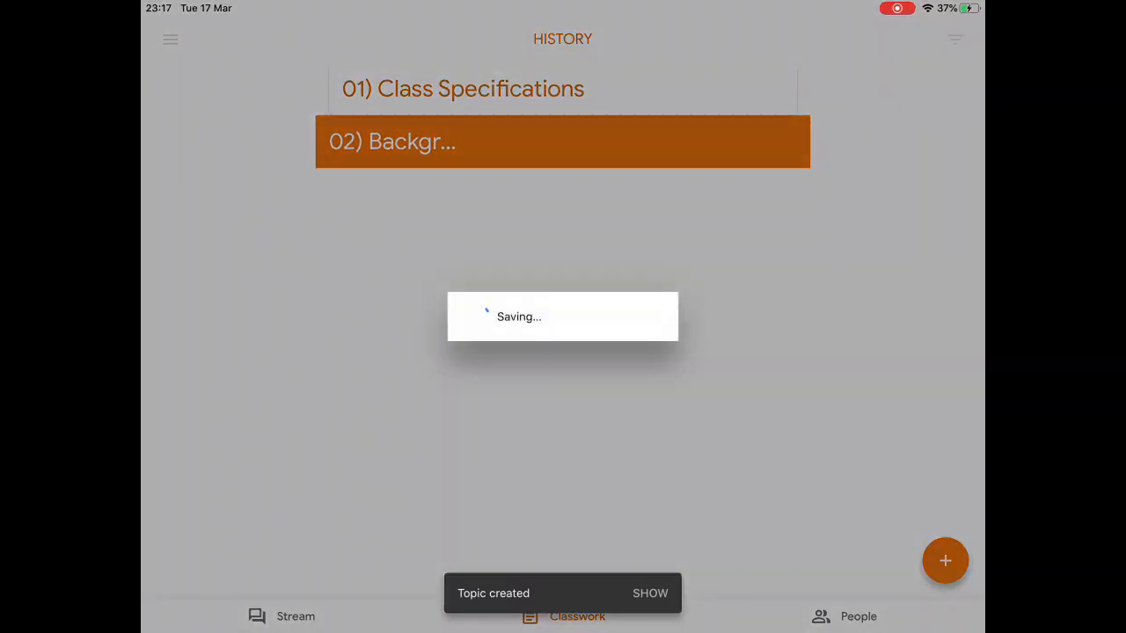
click(945, 560)
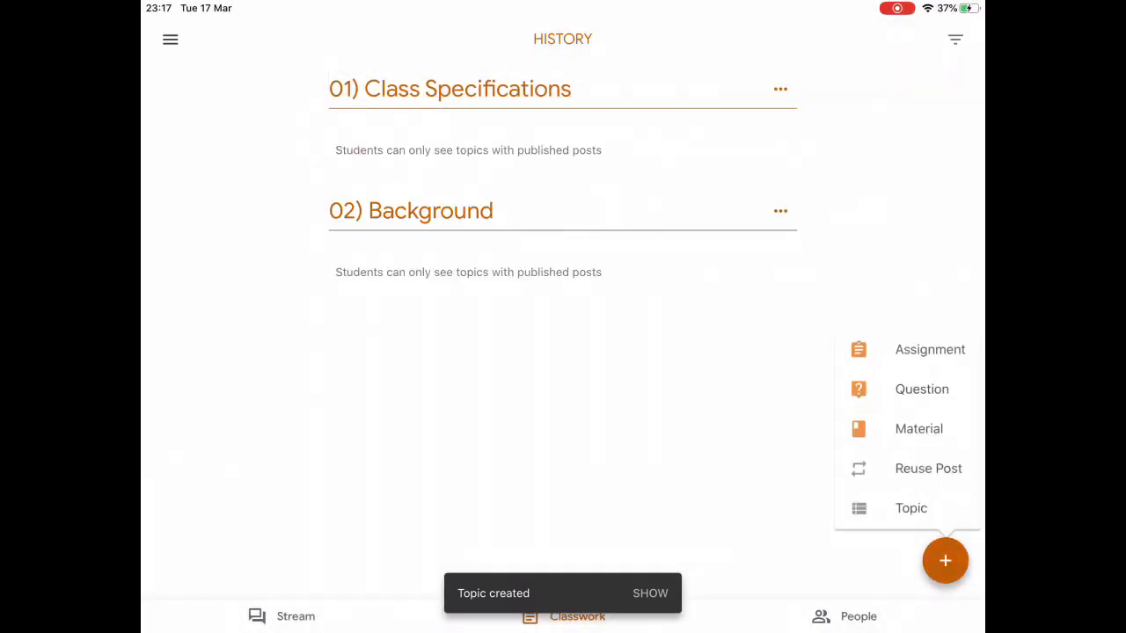
Create the topic '03) Booklet', view it alone, then return to Classwork.
click(911, 508)
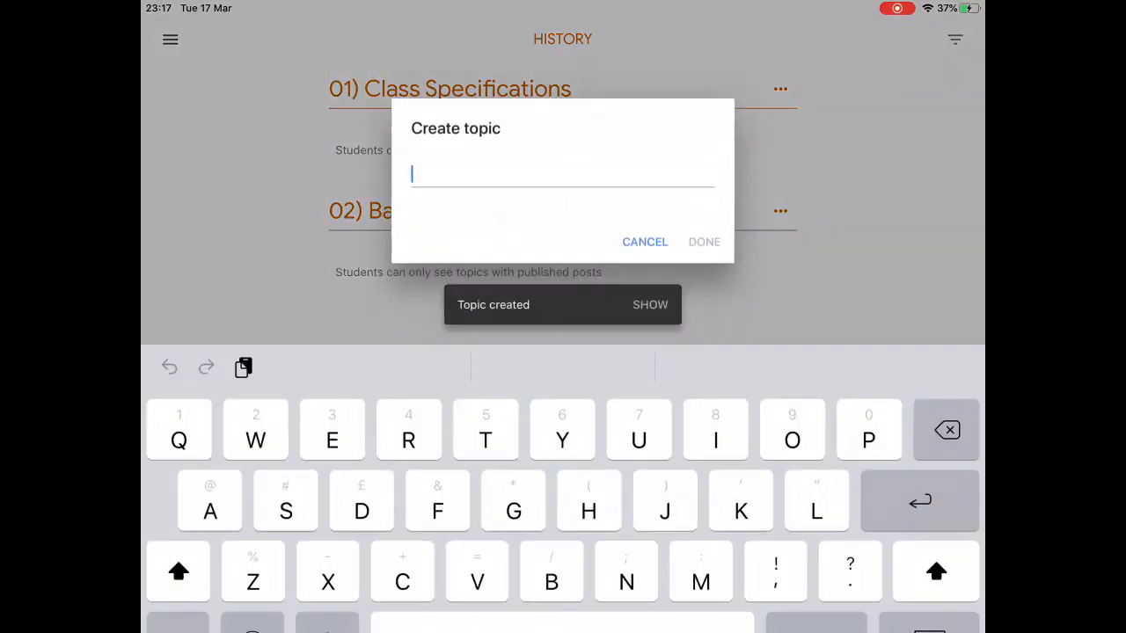
text(0)
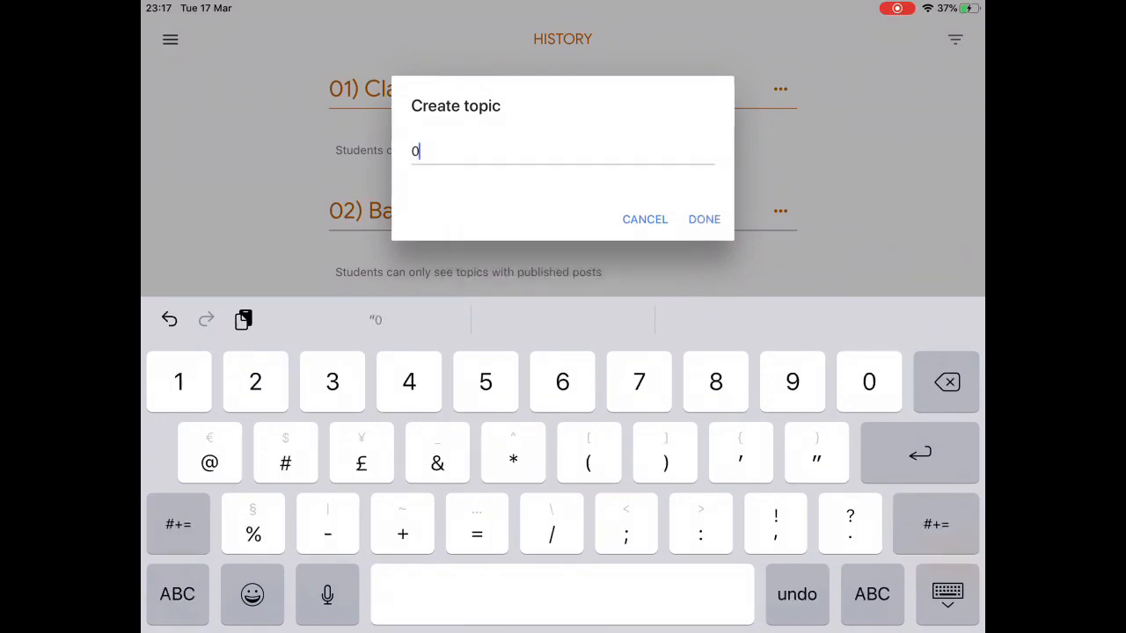
text(3) Bo)
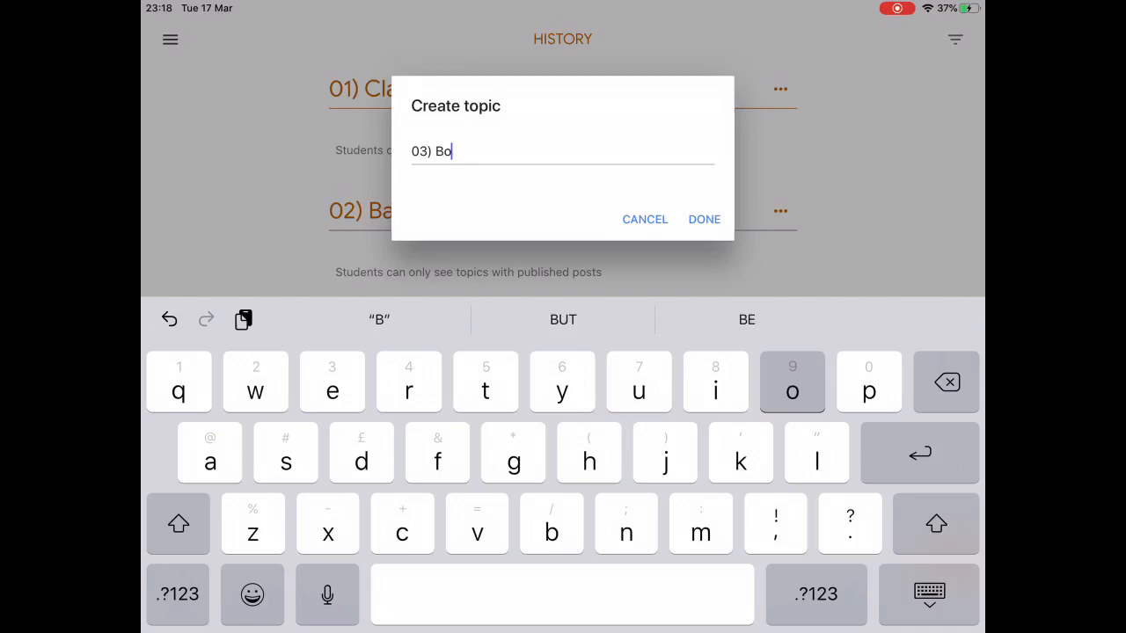
click(644, 219)
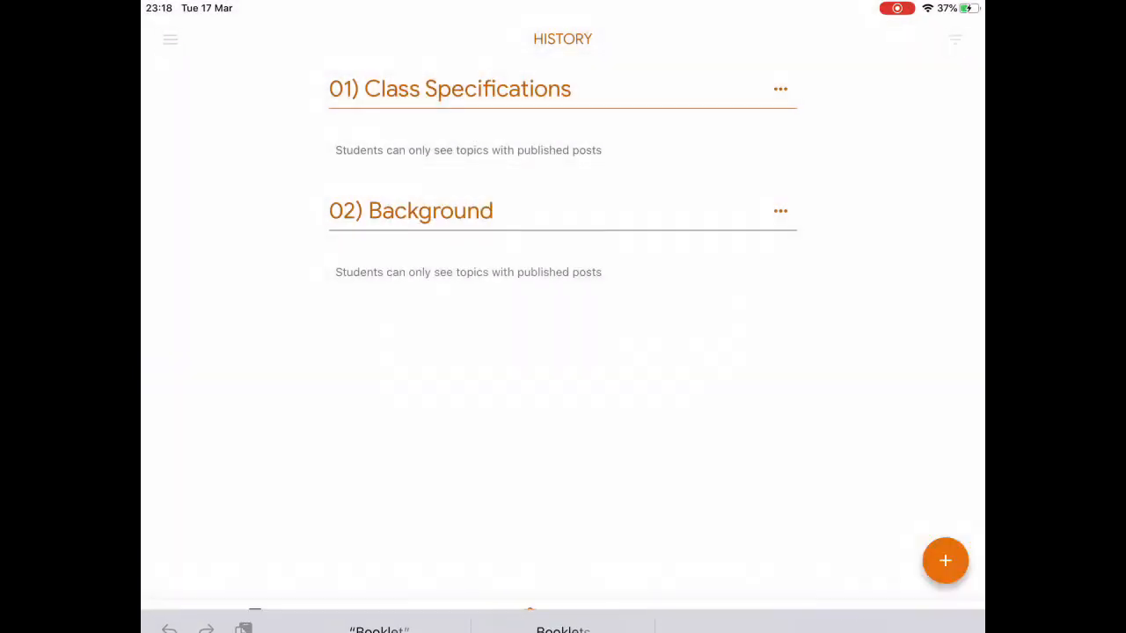
click(945, 560)
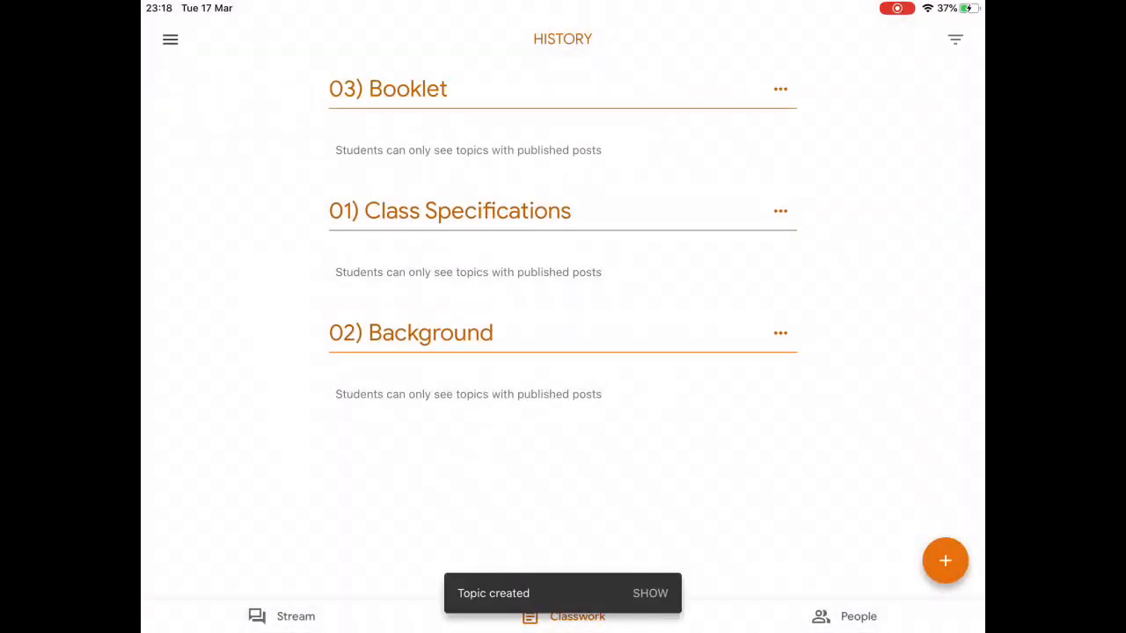
click(388, 88)
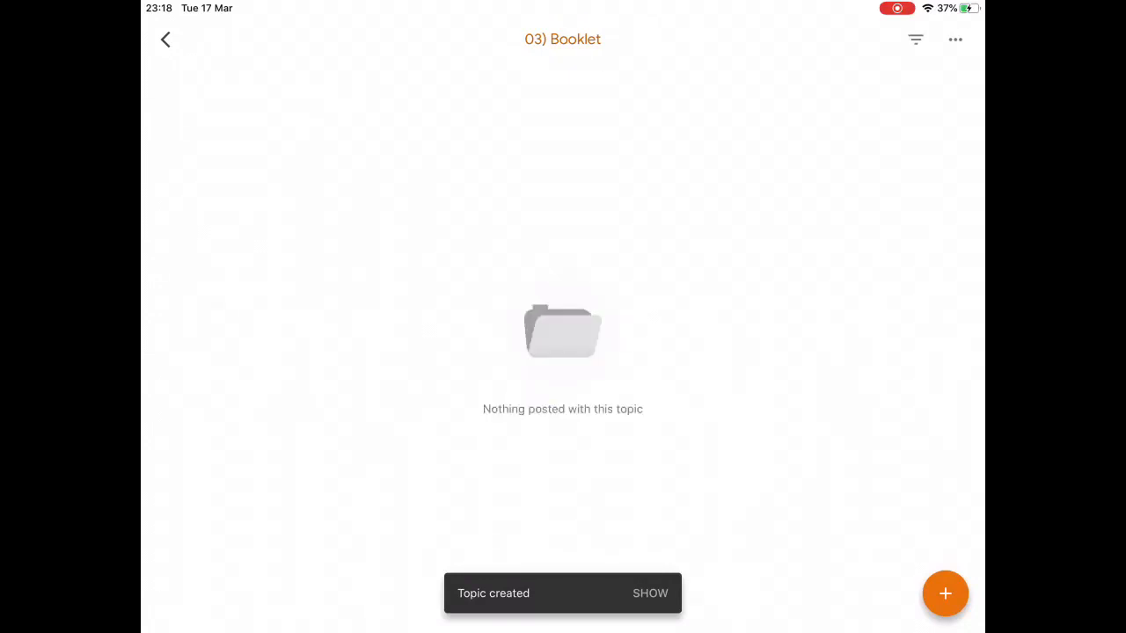
click(165, 40)
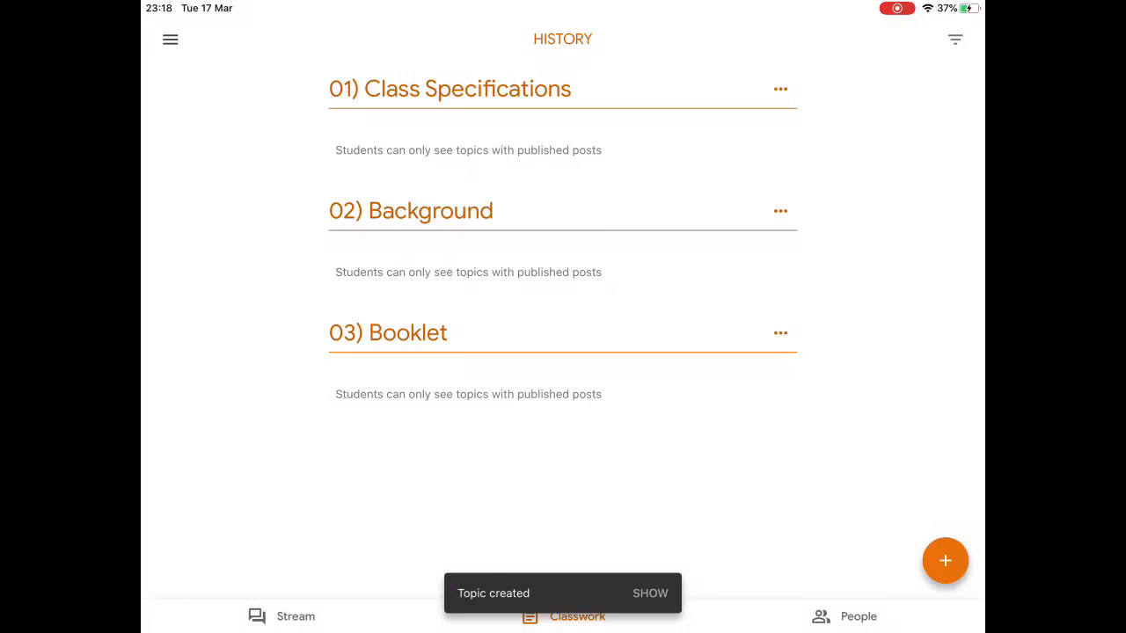
Draft a material titled 'Useful weblinks' filed under the 02) Background topic.
click(945, 560)
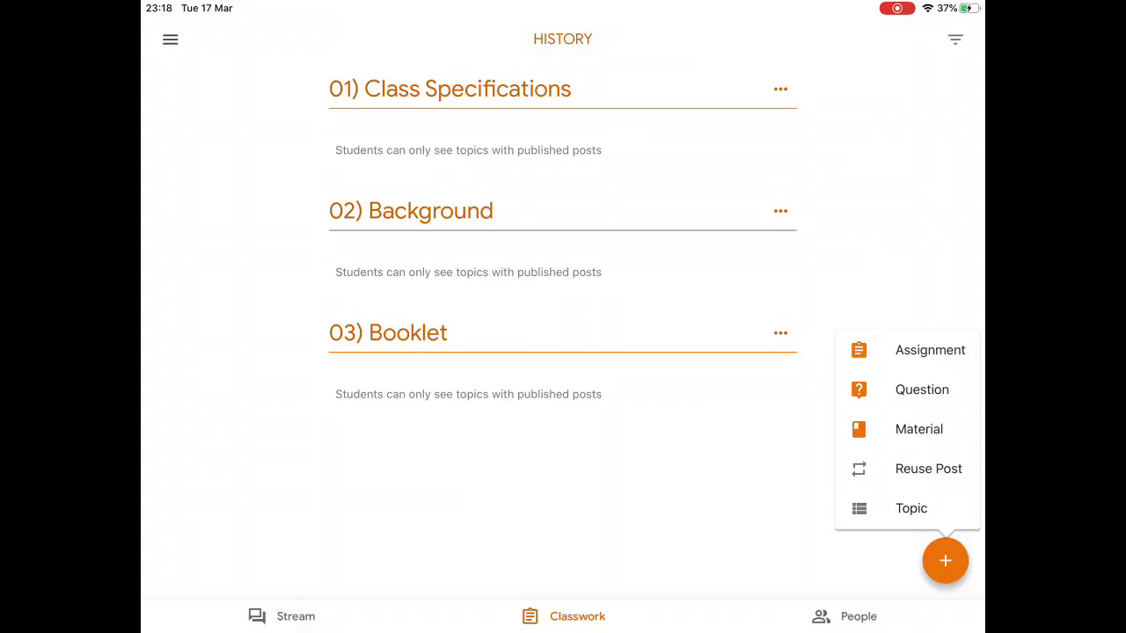
click(928, 350)
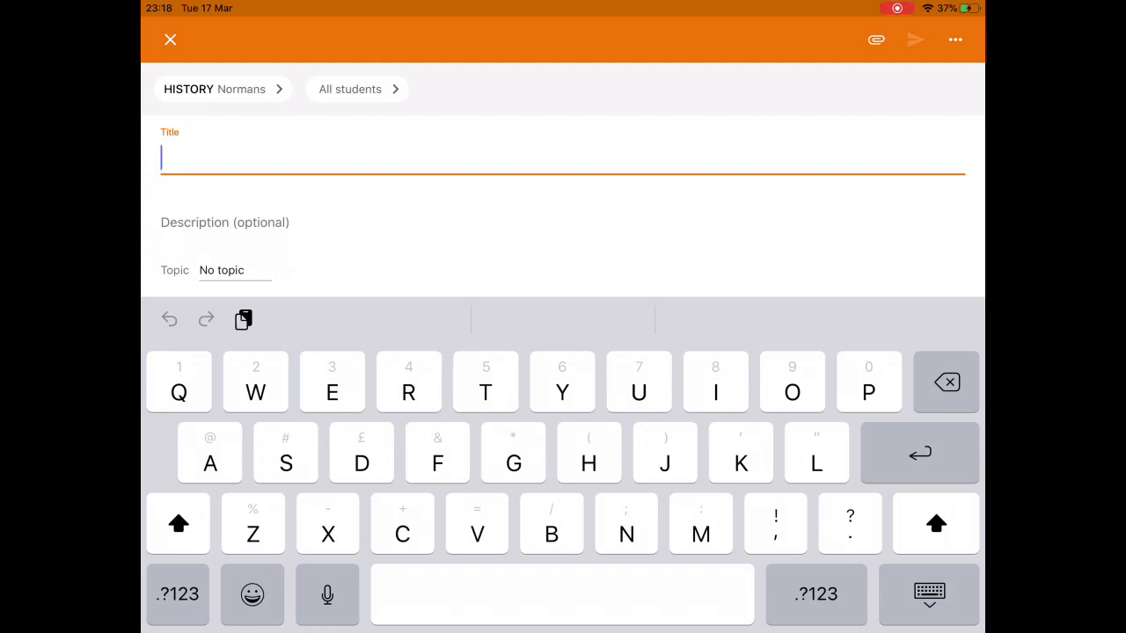
text(M)
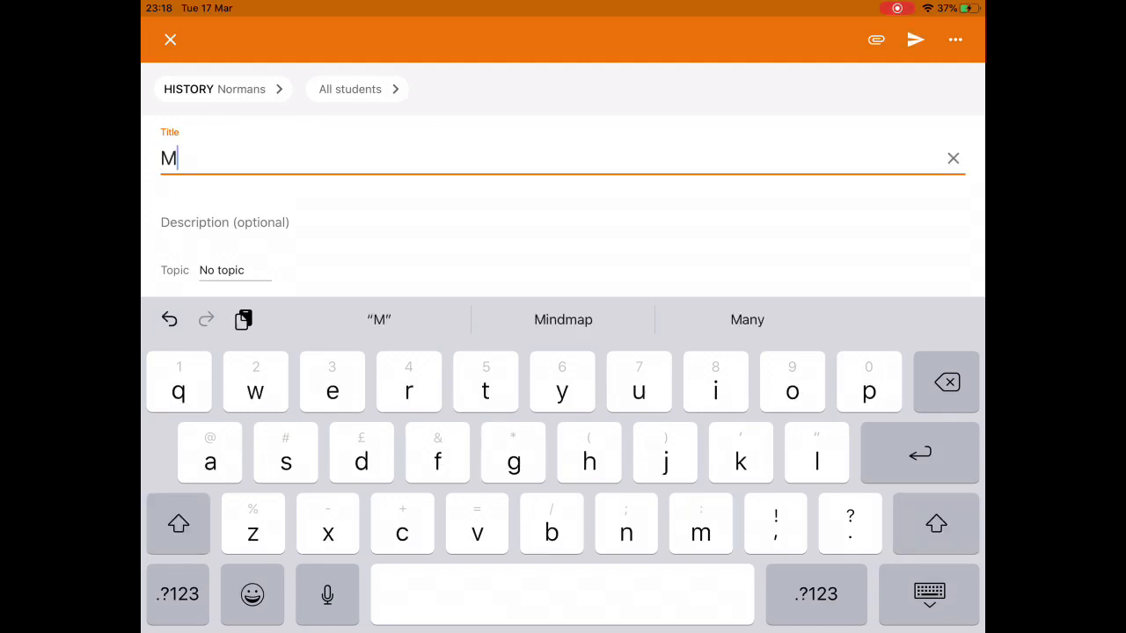
text(Useful)
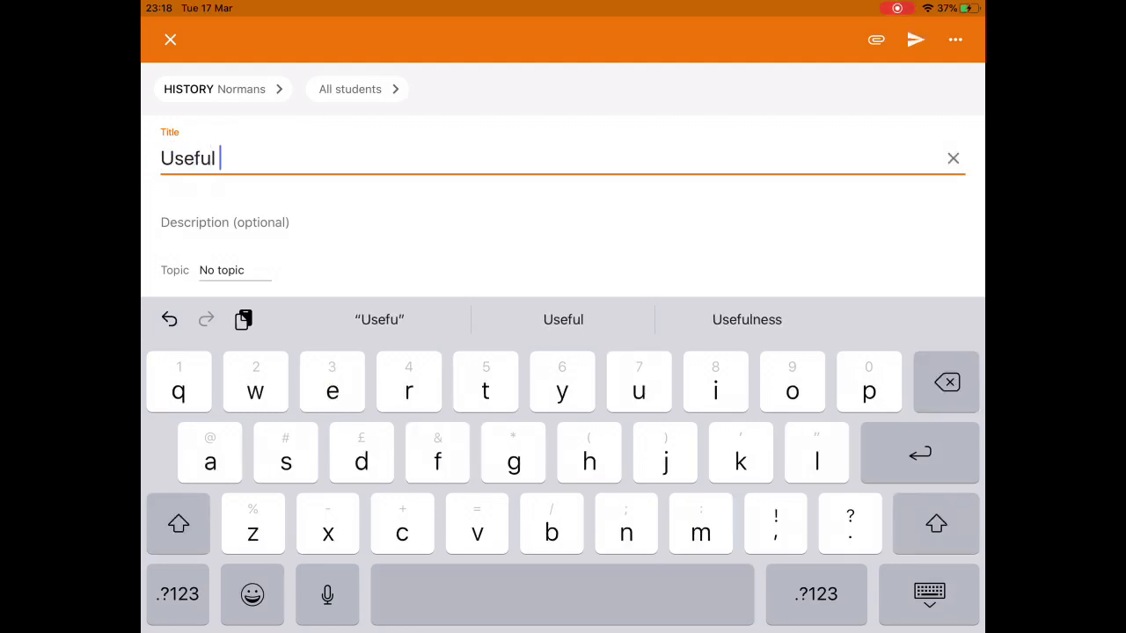
text(weblinks)
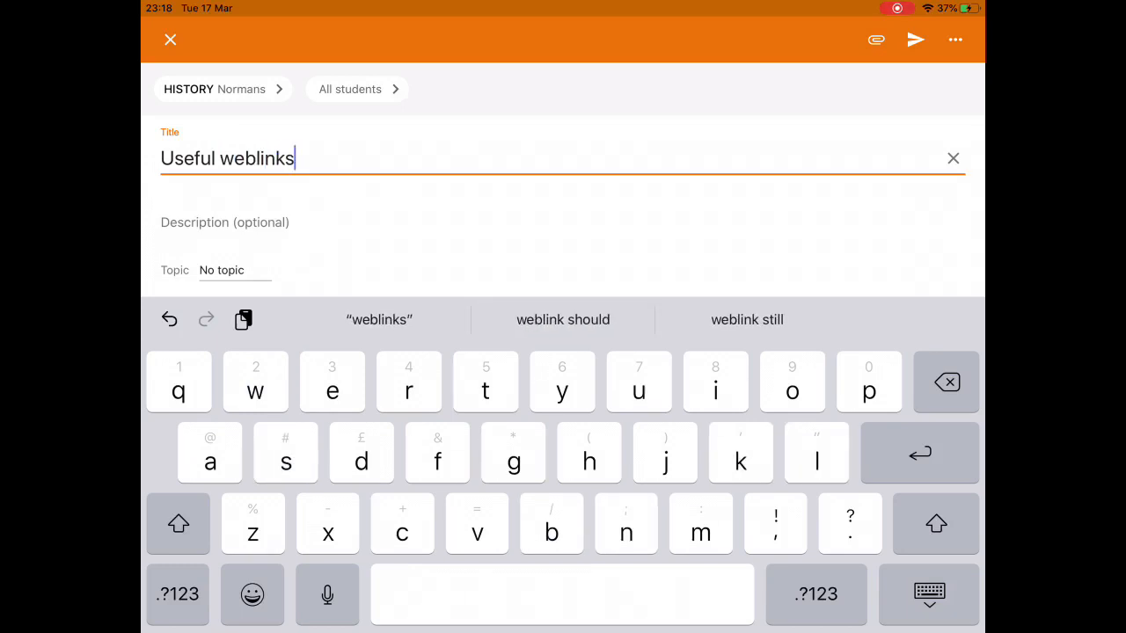
click(221, 270)
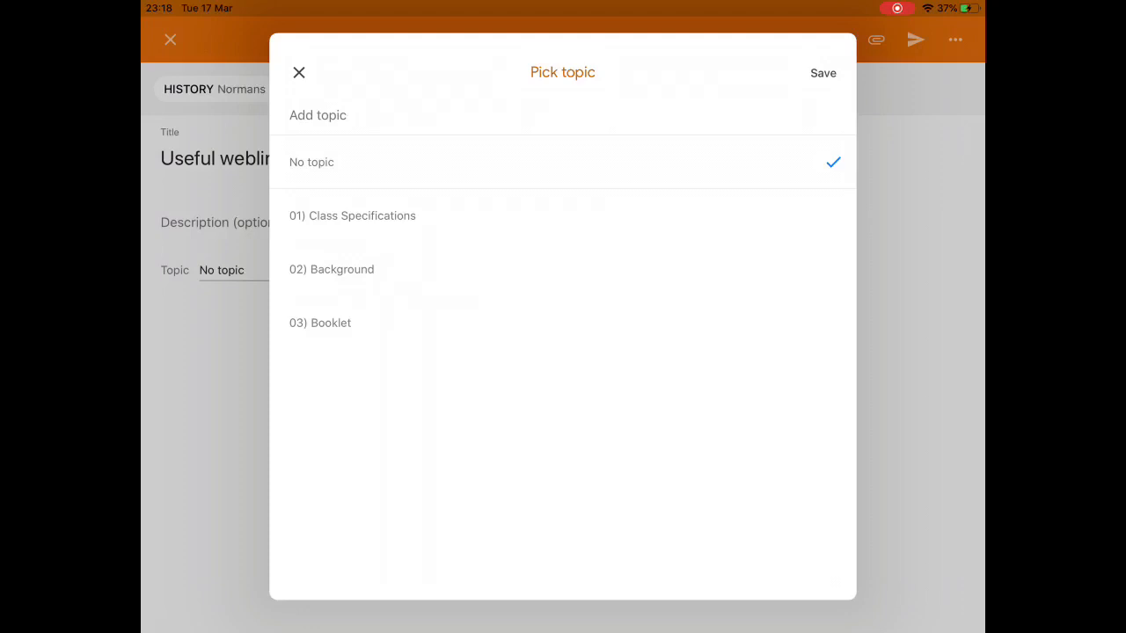
click(332, 269)
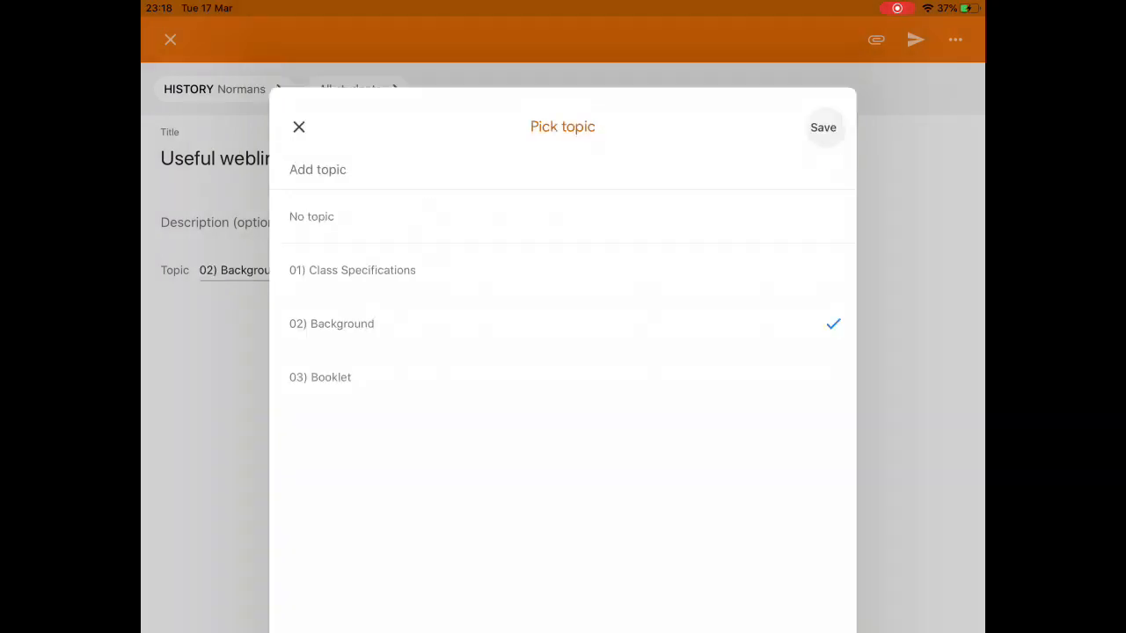
click(823, 127)
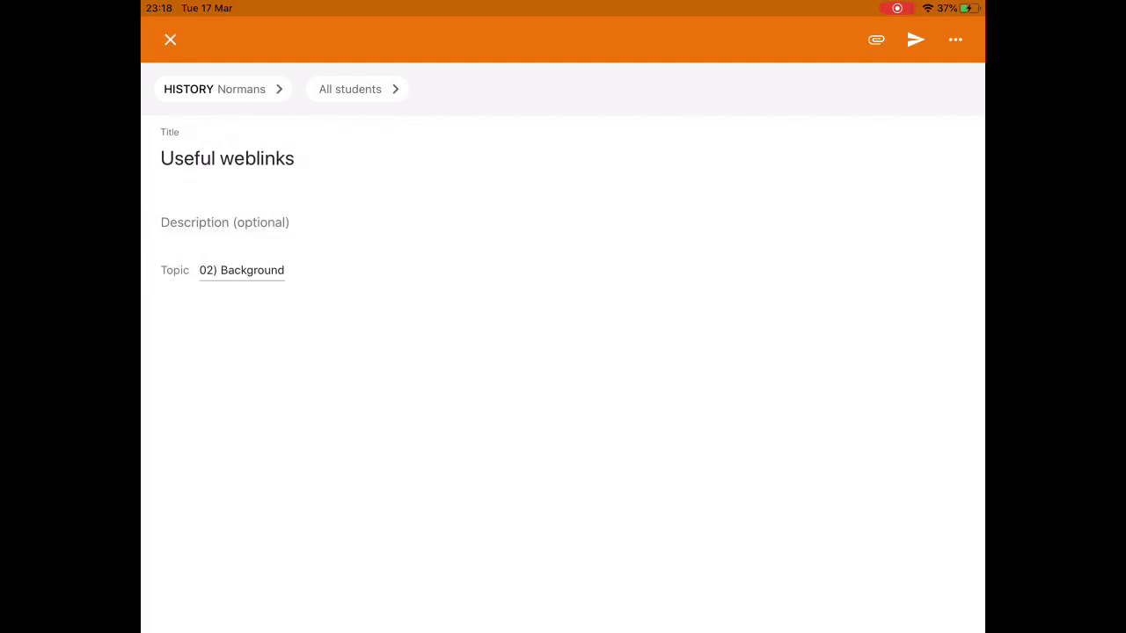
click(875, 39)
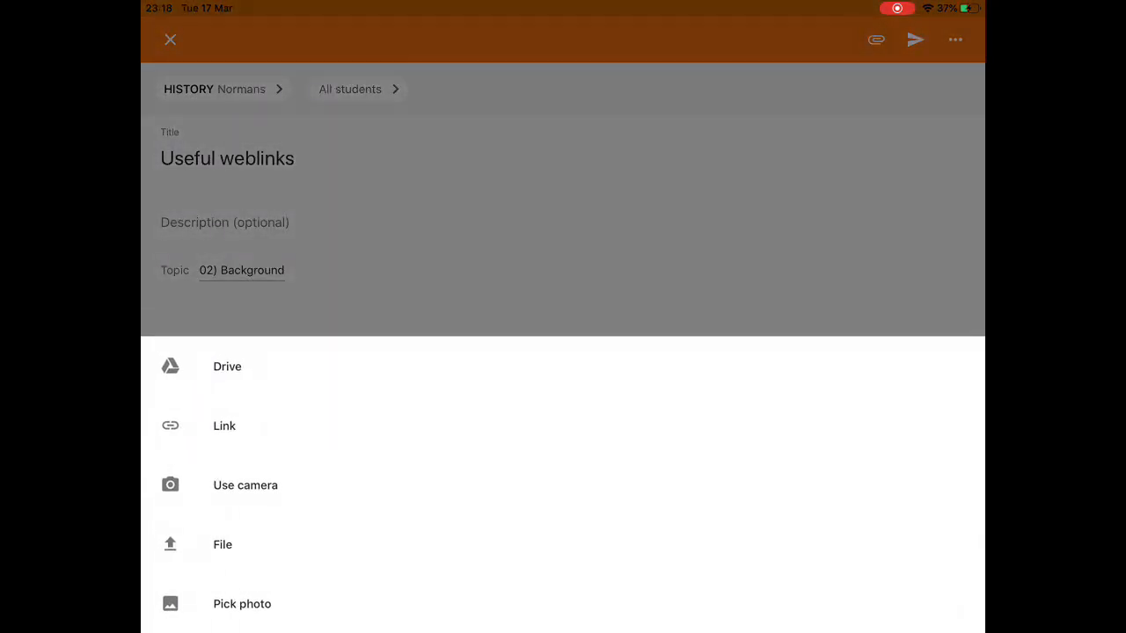
click(226, 366)
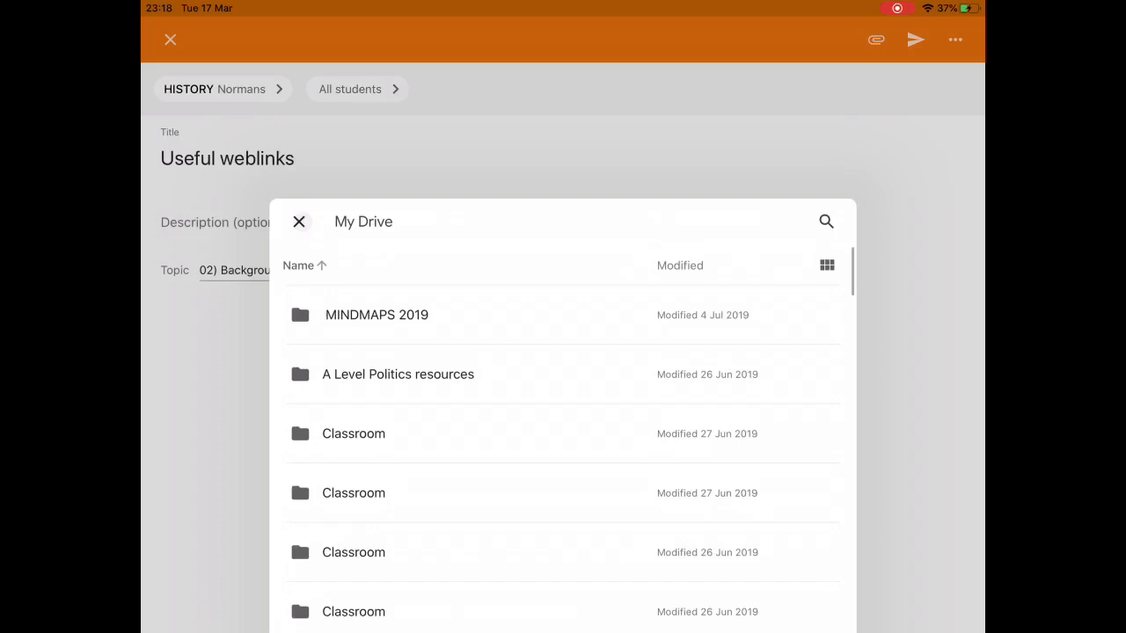
click(299, 221)
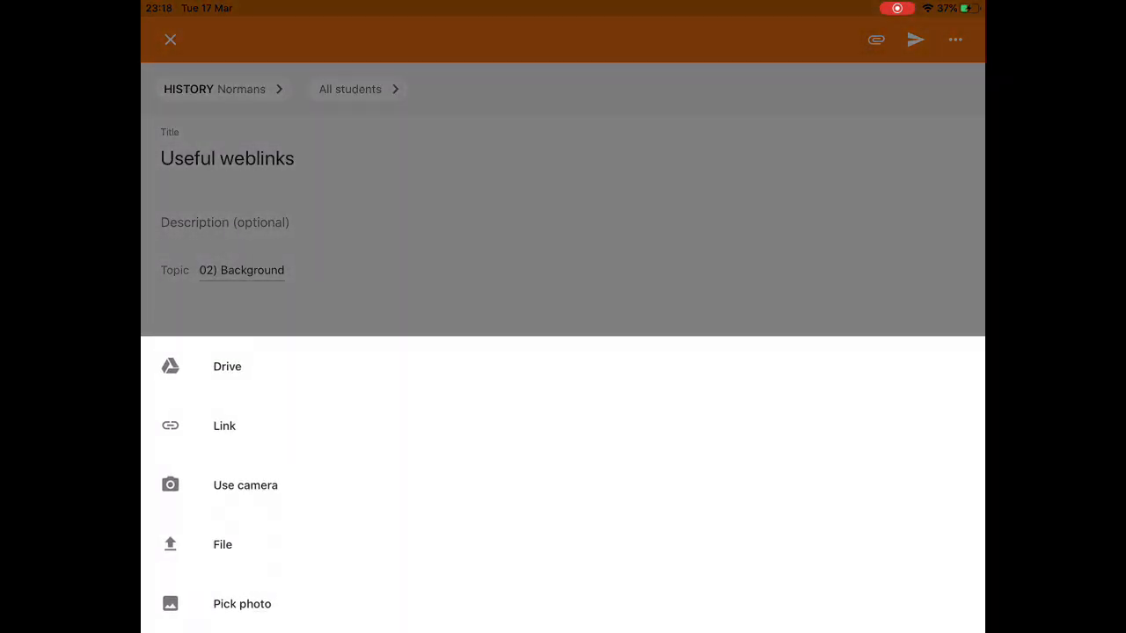
click(225, 425)
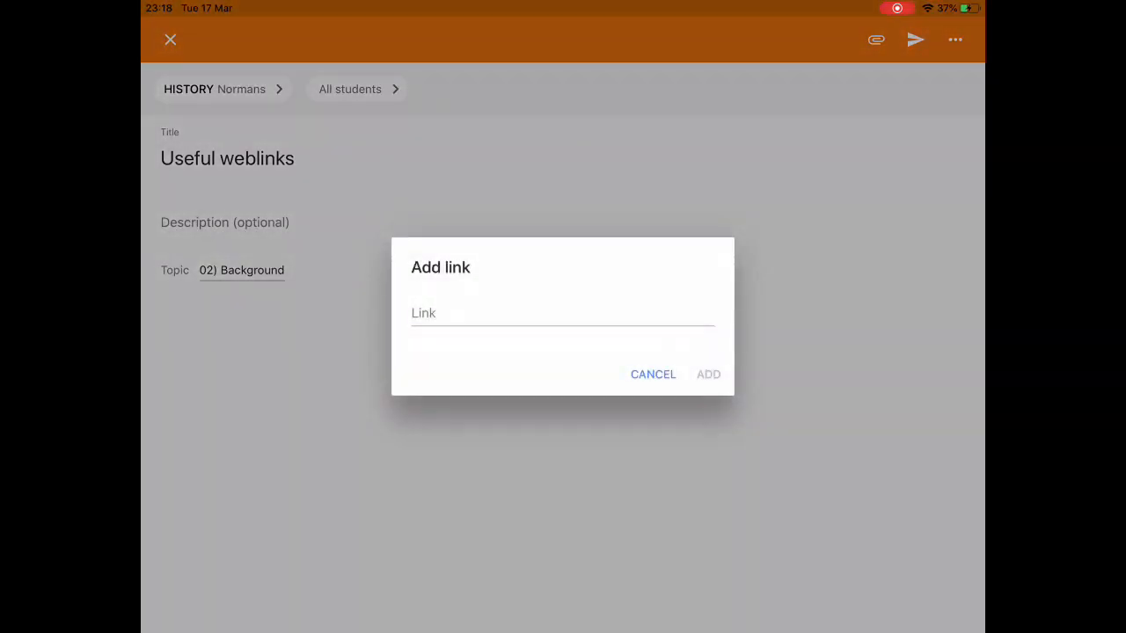
text(www)
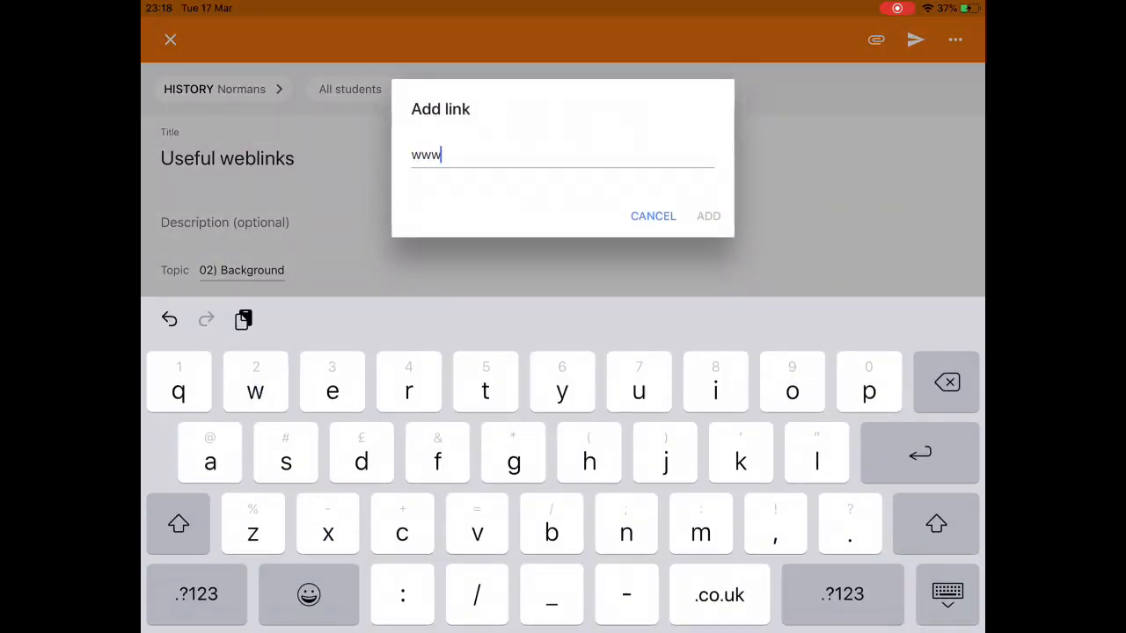
text(.lagan)
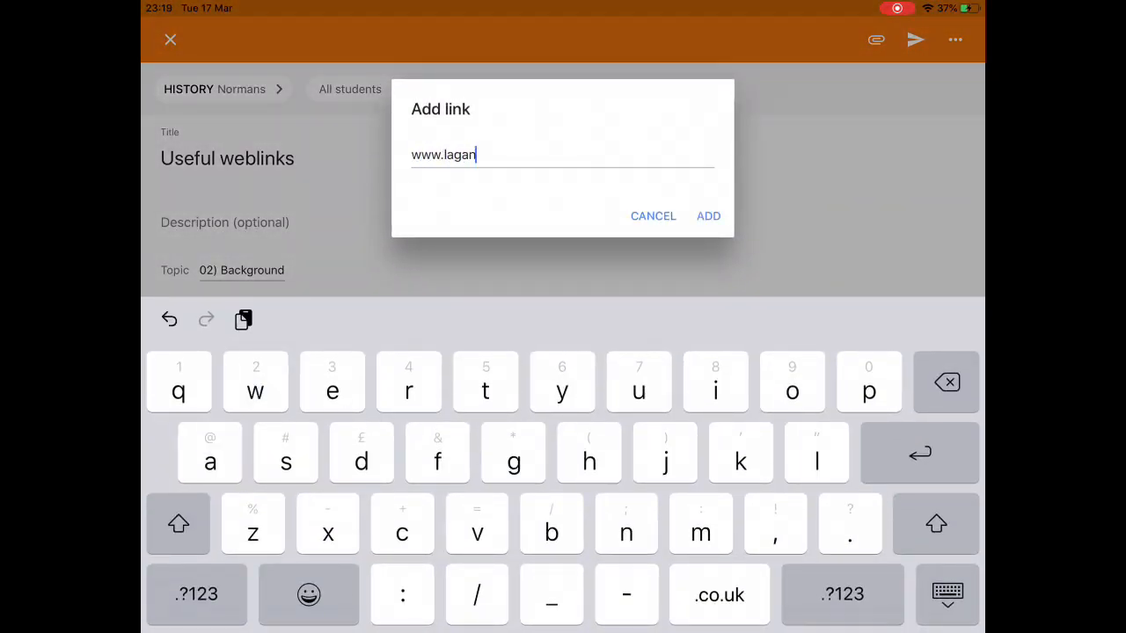
text(his)
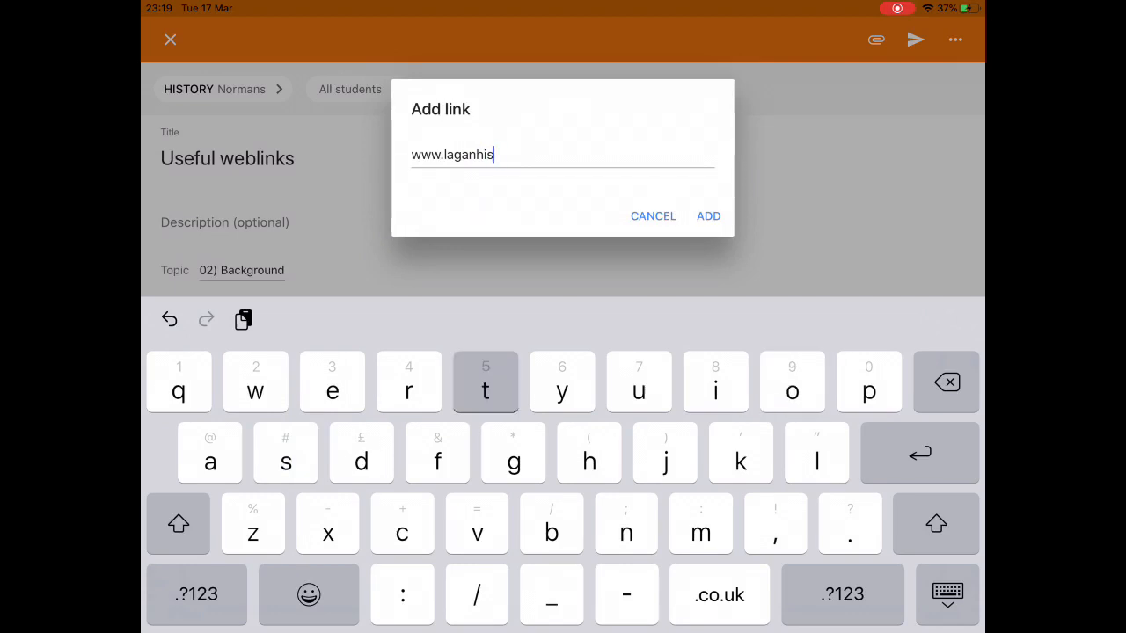
text(to)
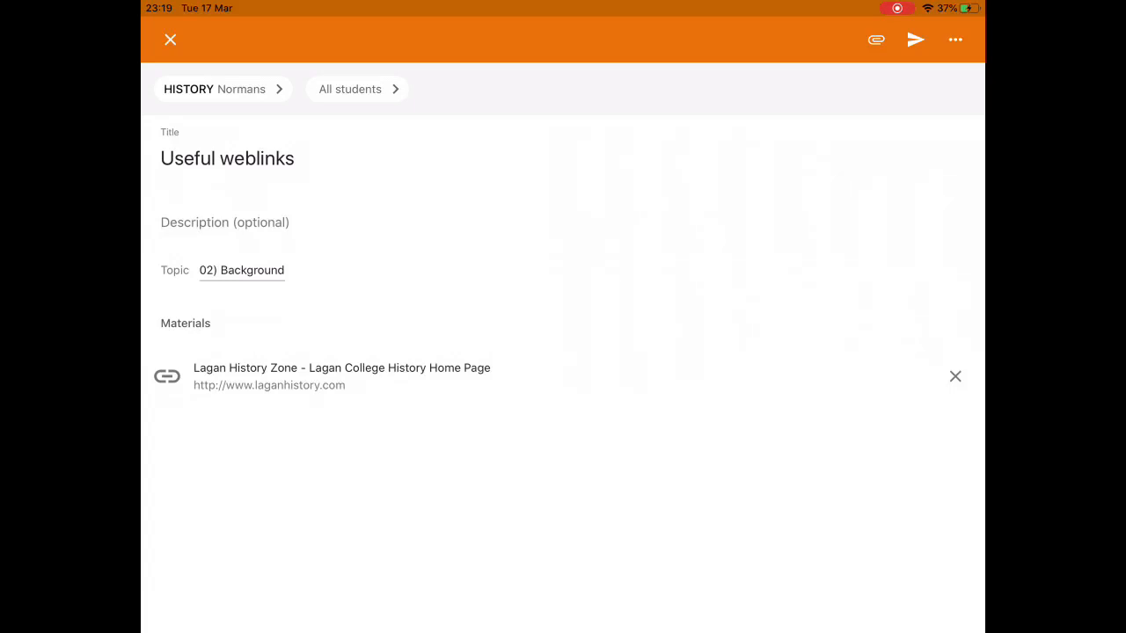
click(876, 40)
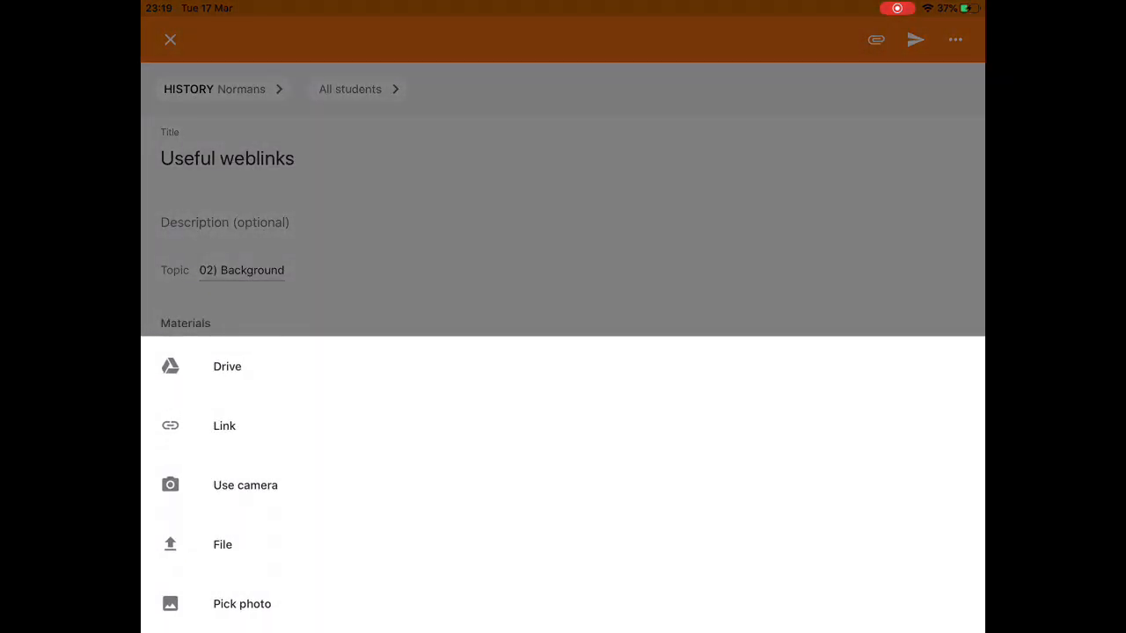
Browse All Photos, cancel without attaching a photo, and post the material.
click(224, 425)
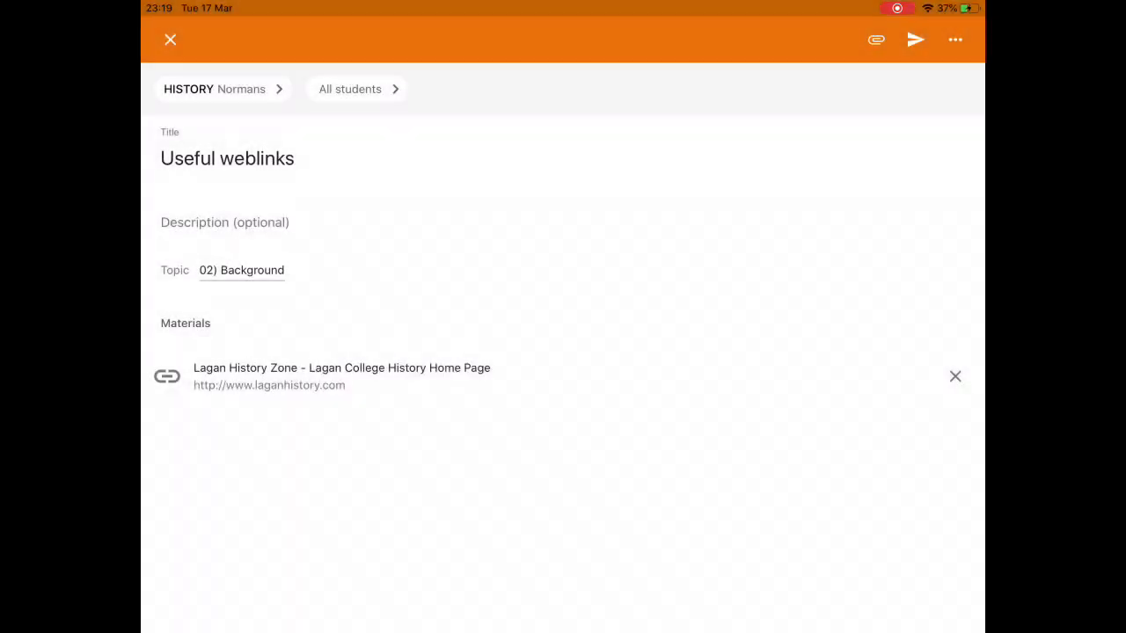
click(875, 39)
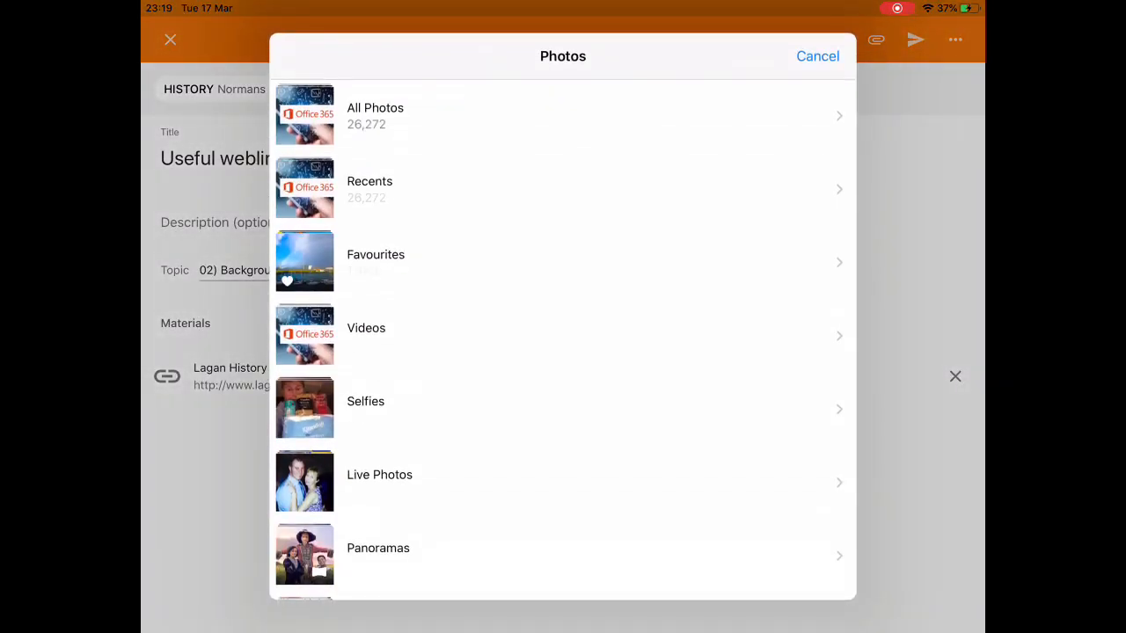
click(375, 115)
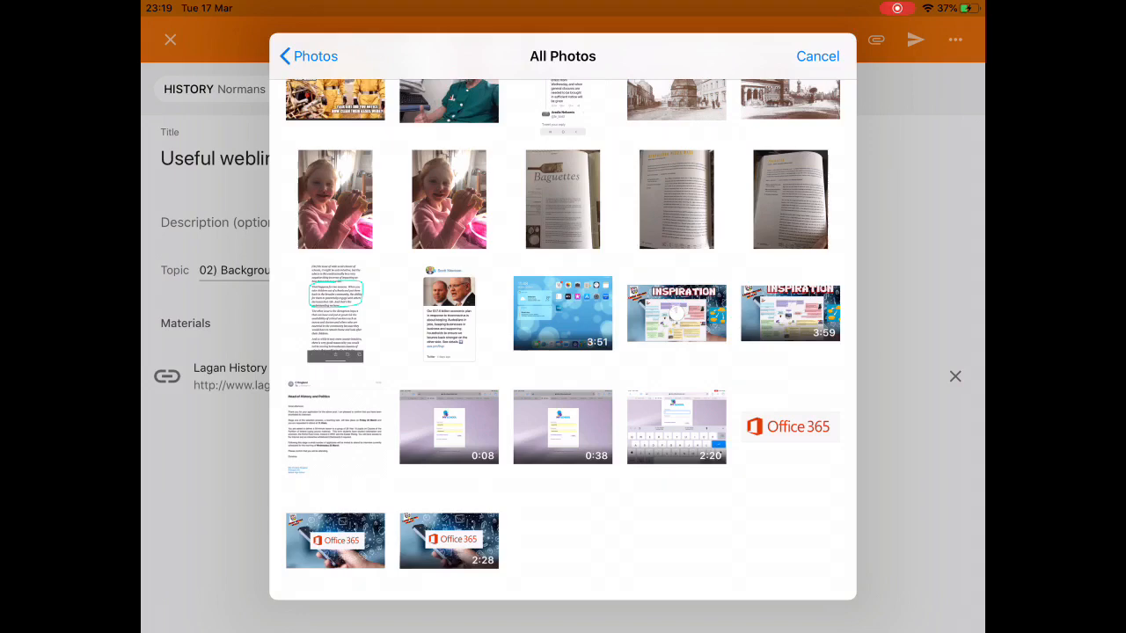
click(817, 56)
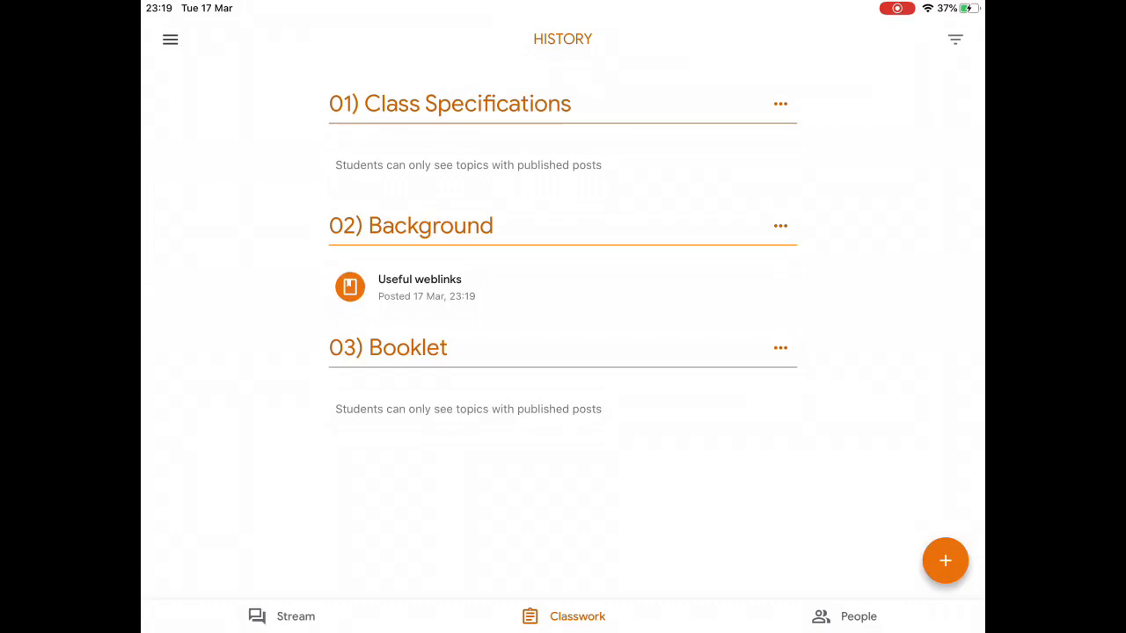
click(419, 287)
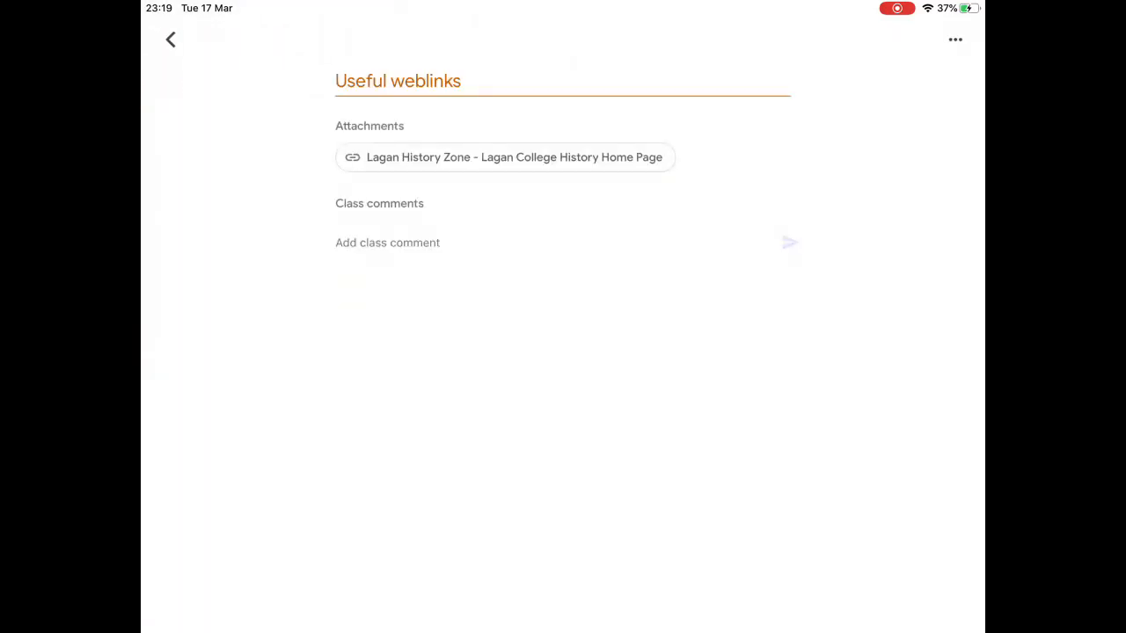
click(505, 157)
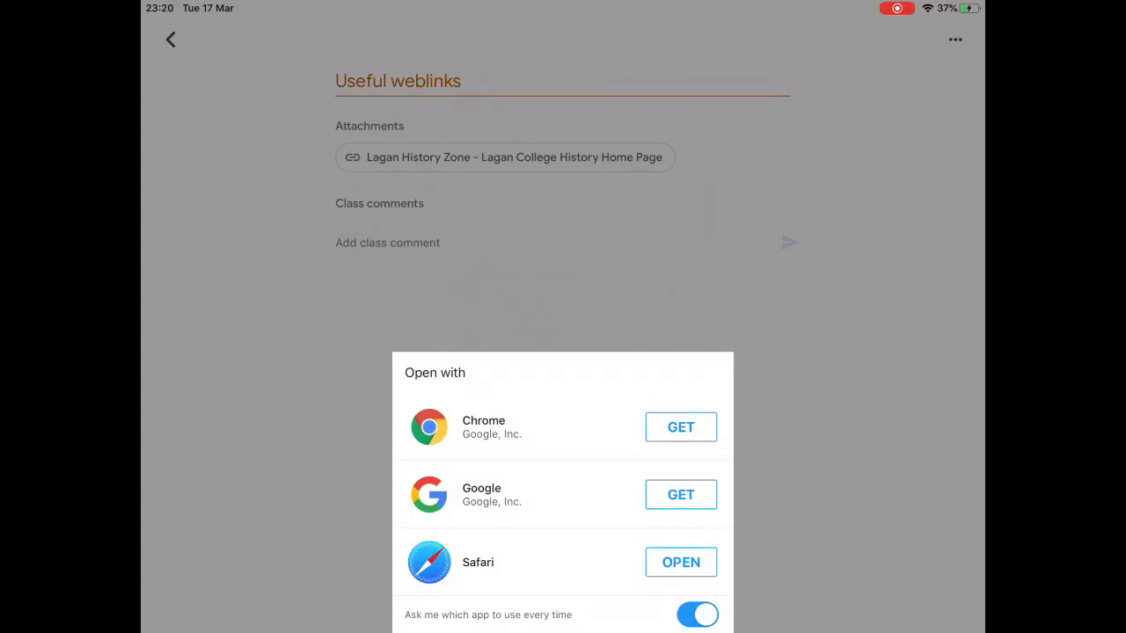
click(679, 562)
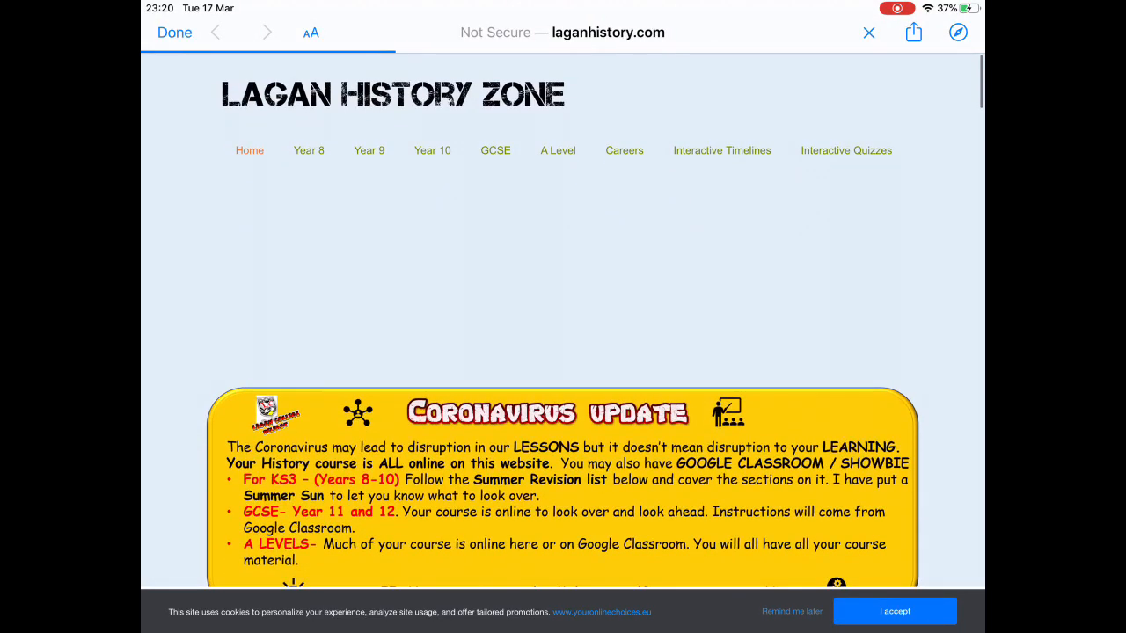
click(180, 33)
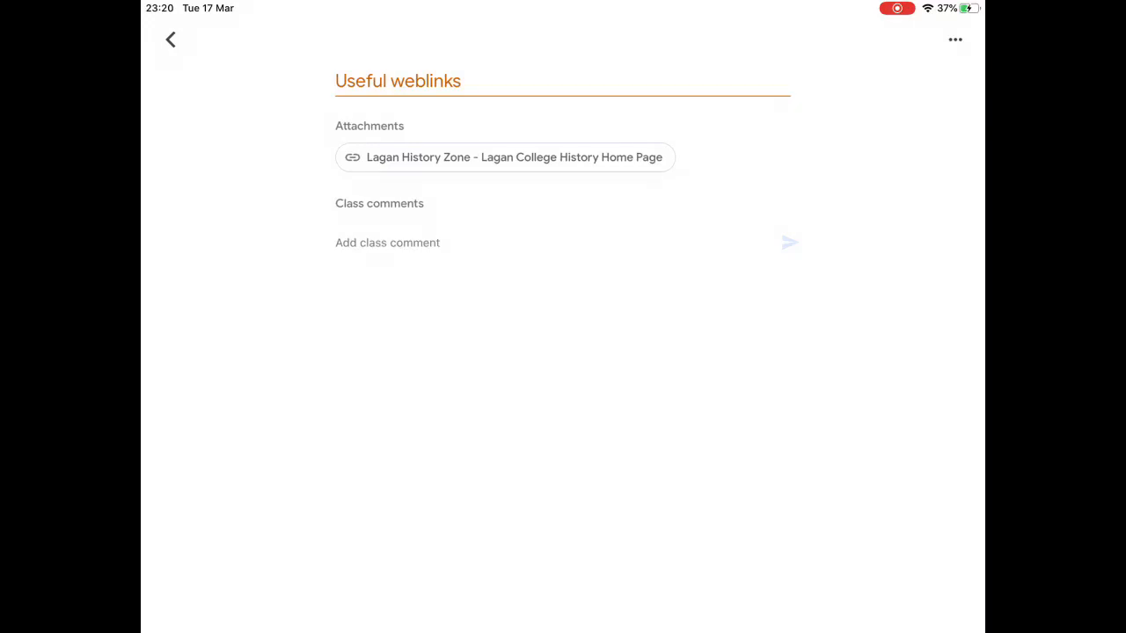
click(171, 40)
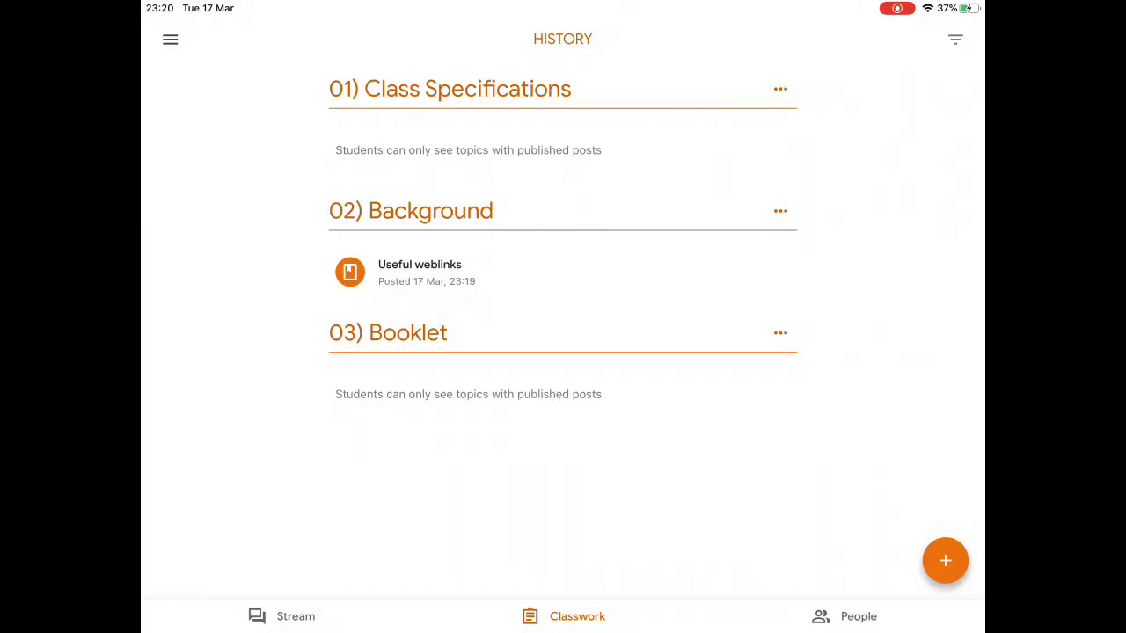
Start a new assignment titled 'Your assignment'.
click(944, 560)
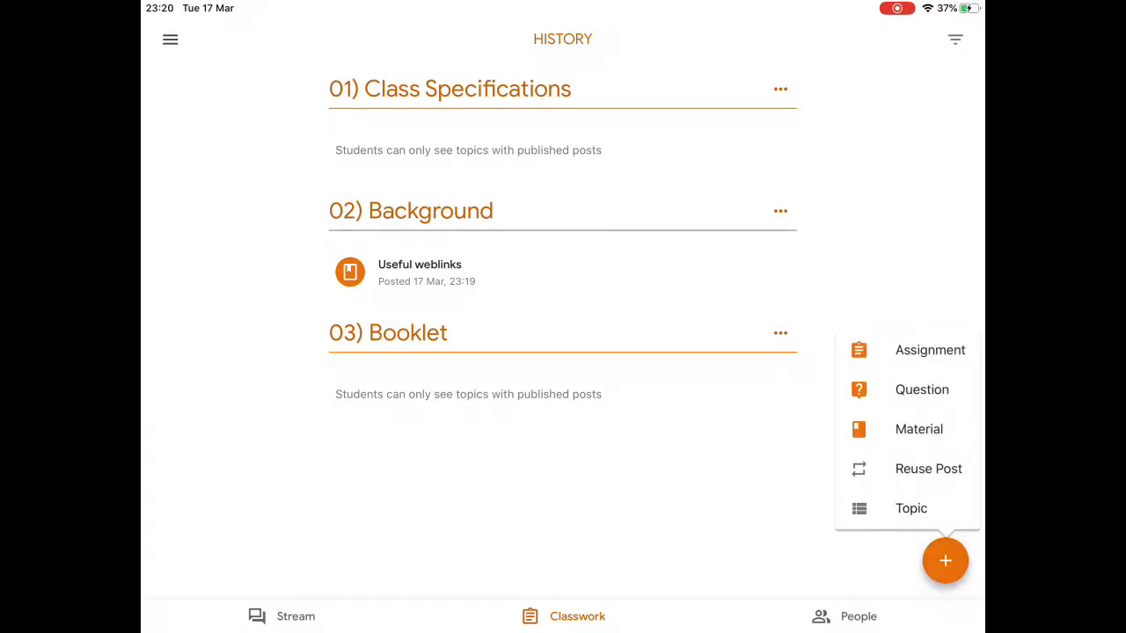
click(928, 350)
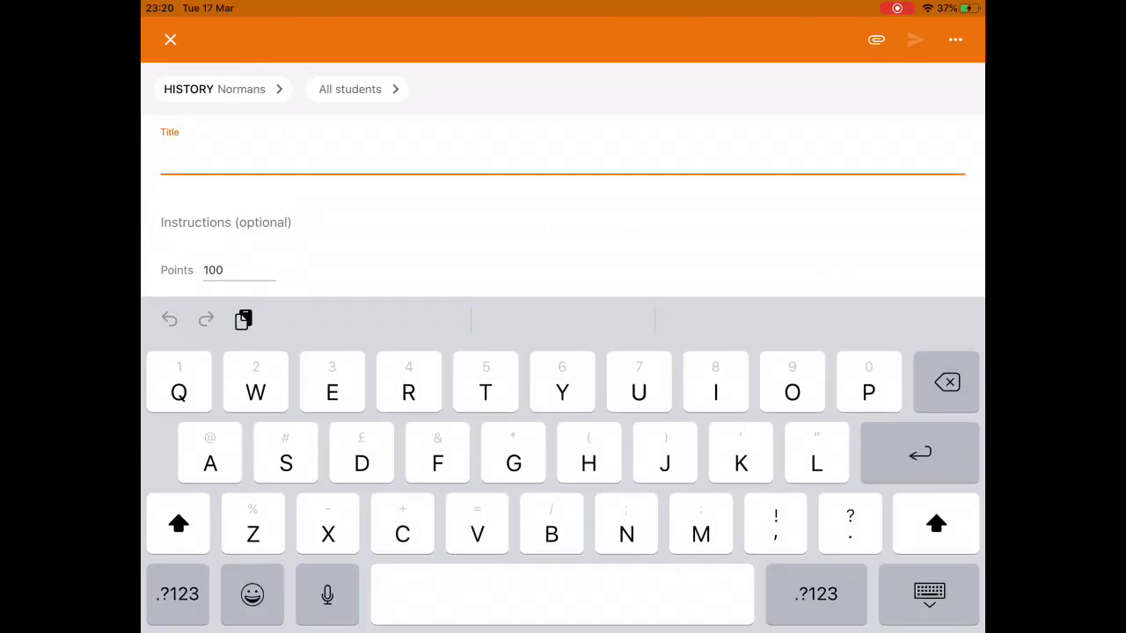
text(Your assi)
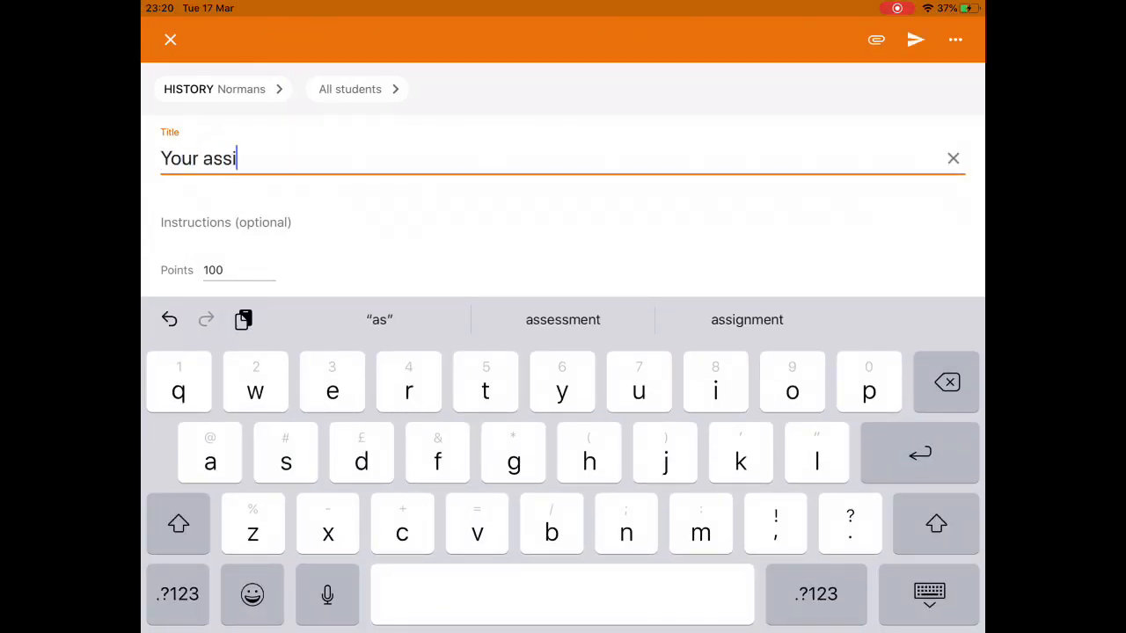
click(747, 319)
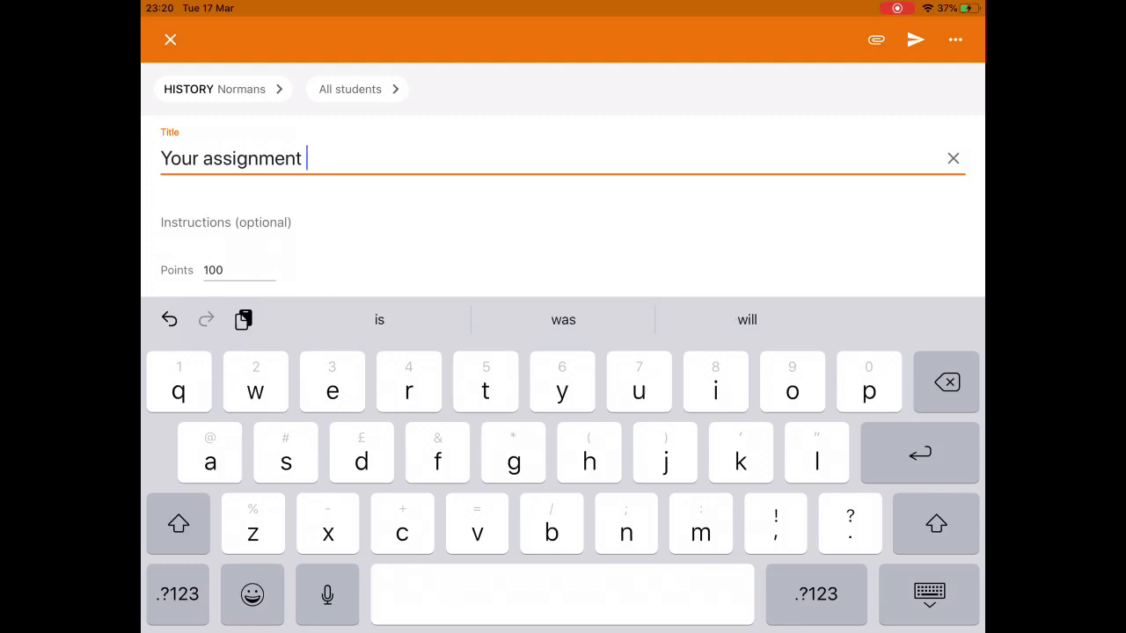
Set the assignment to 10 points, due Thursday 19 March.
click(213, 270)
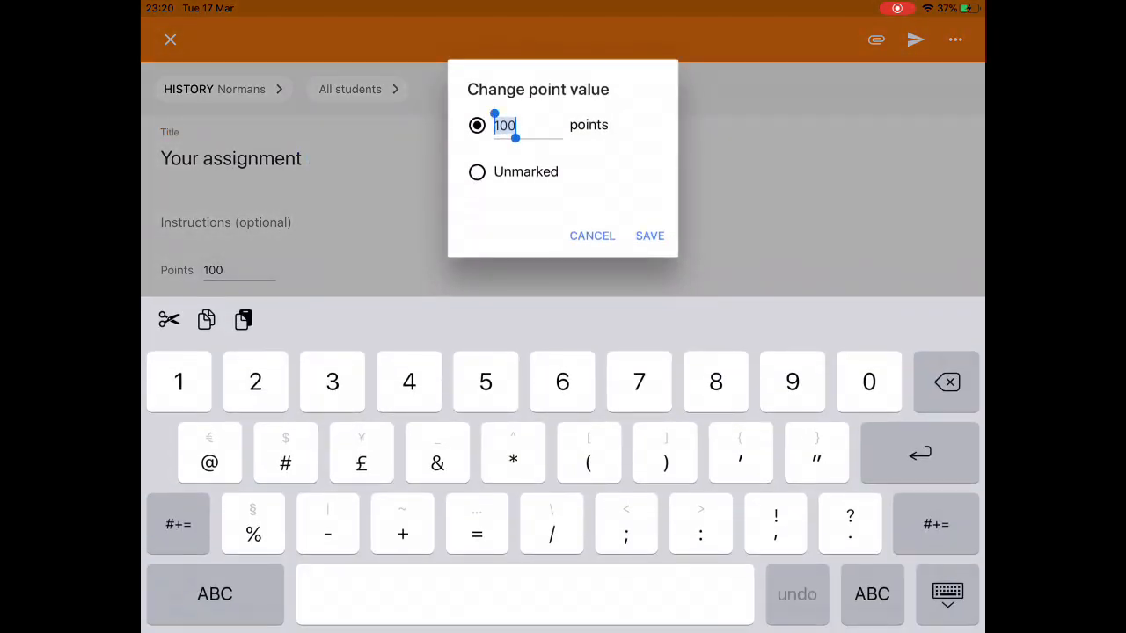
click(649, 236)
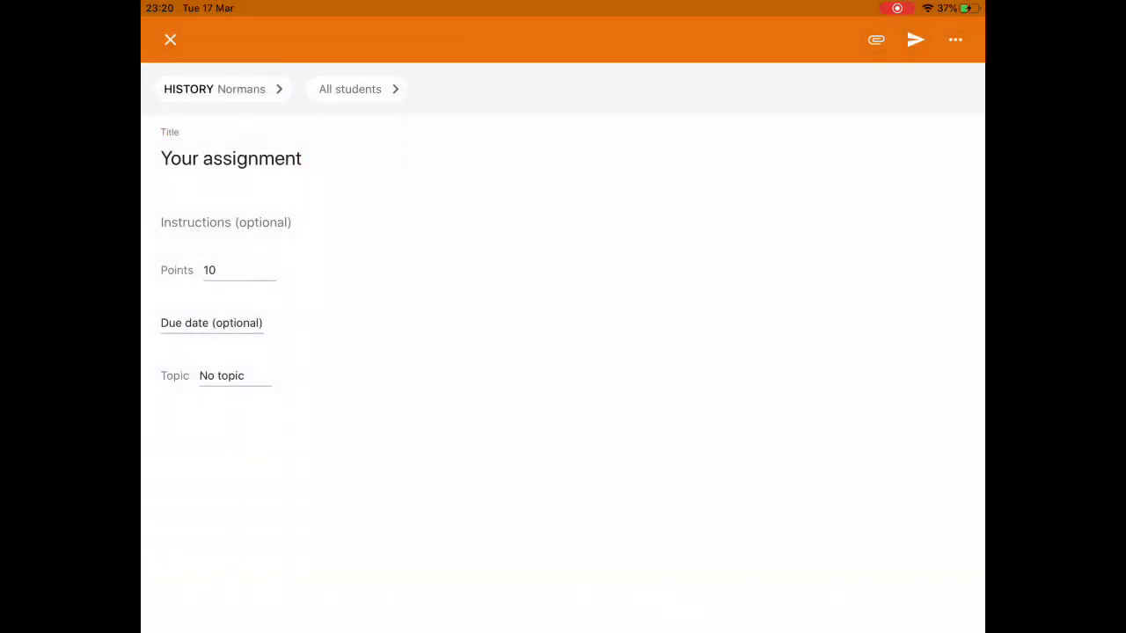
click(211, 323)
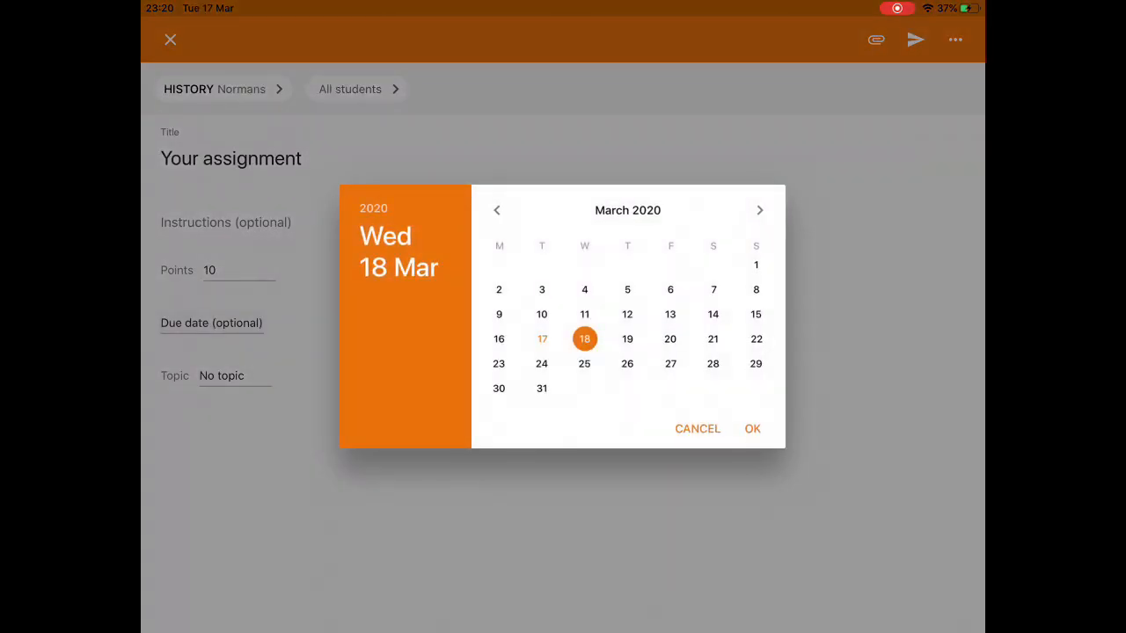
click(627, 339)
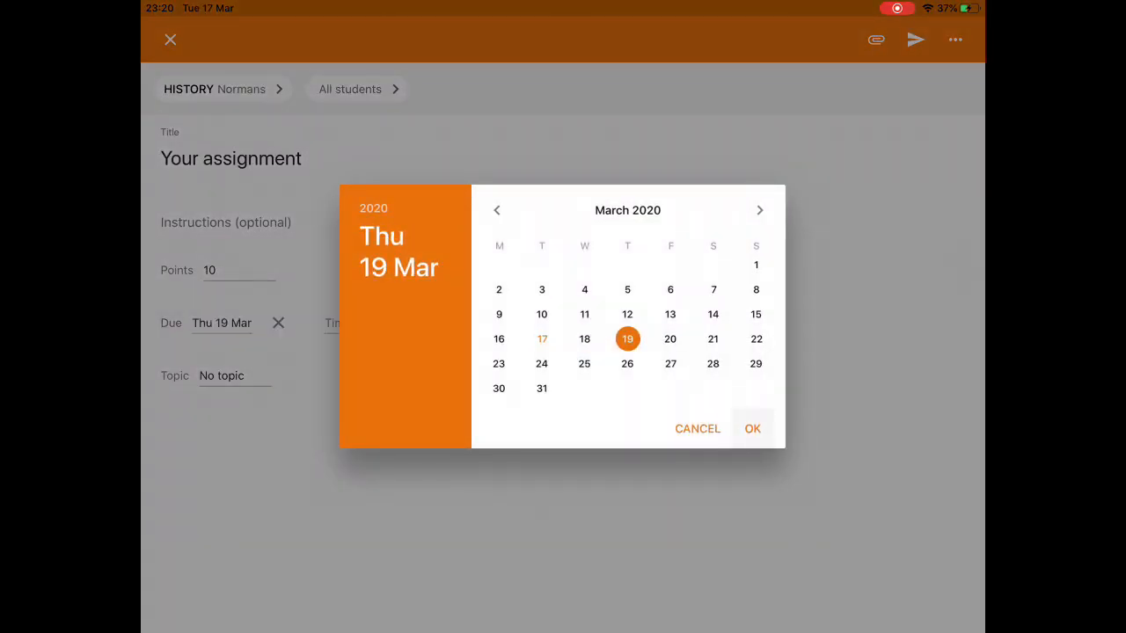
click(222, 375)
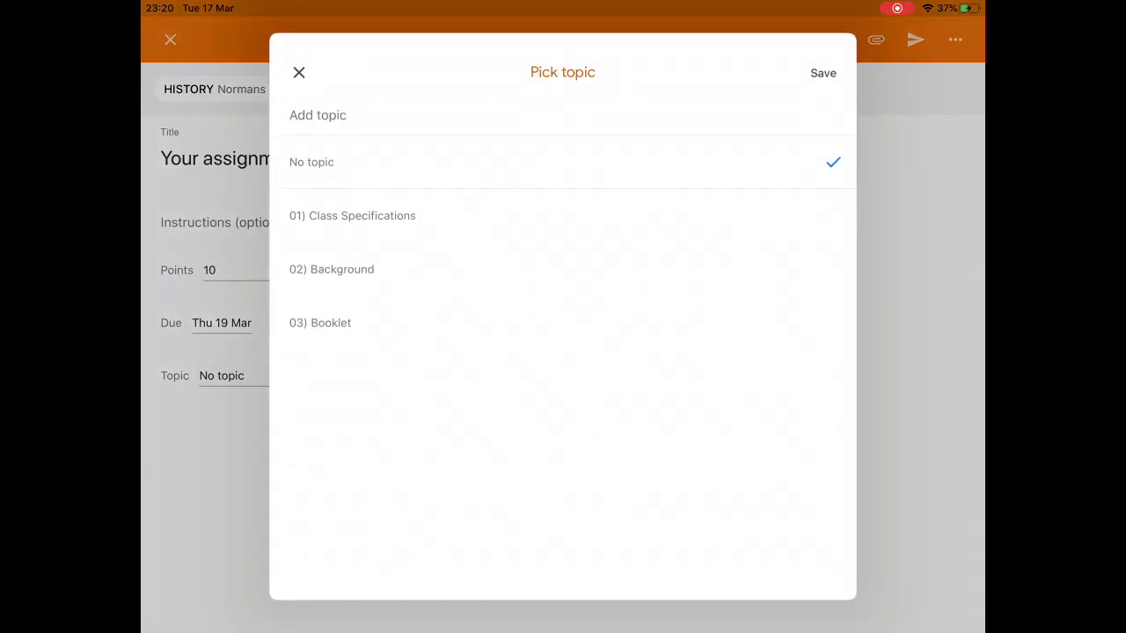
Create the topic '04) Assignments' and post 'Your assignment' to HISTORY under it.
click(319, 114)
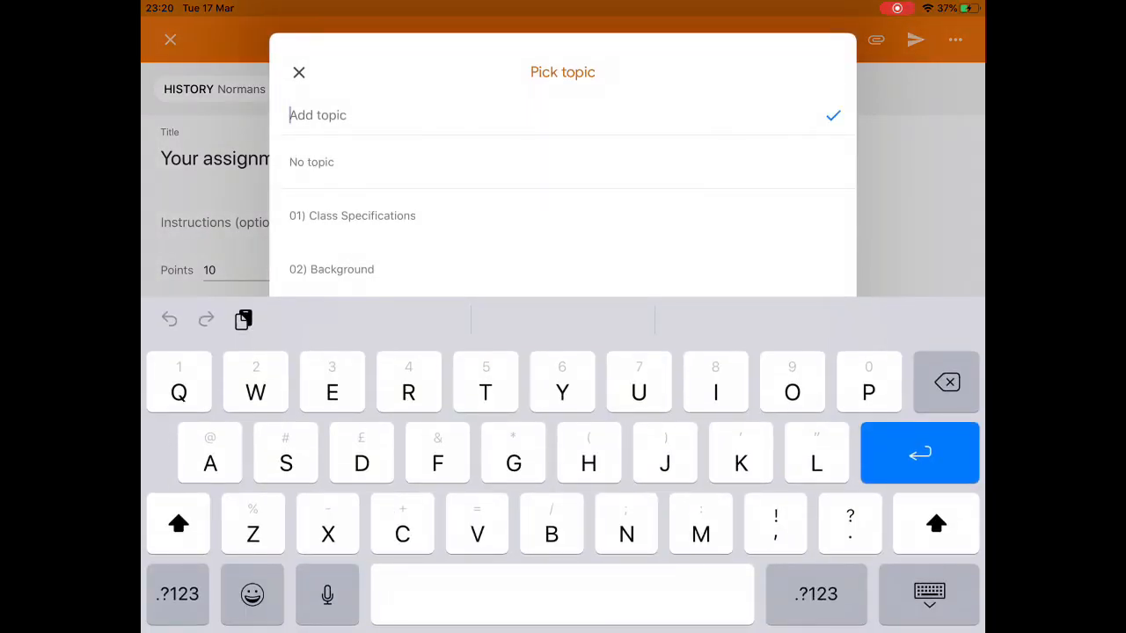
text(04))
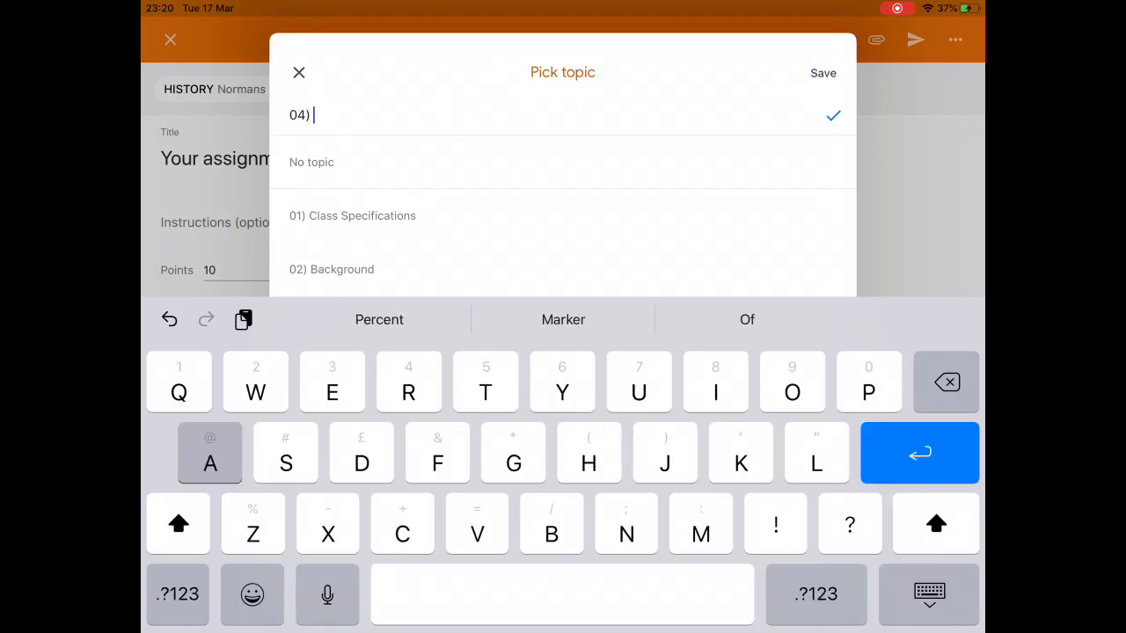
text(Assignments)
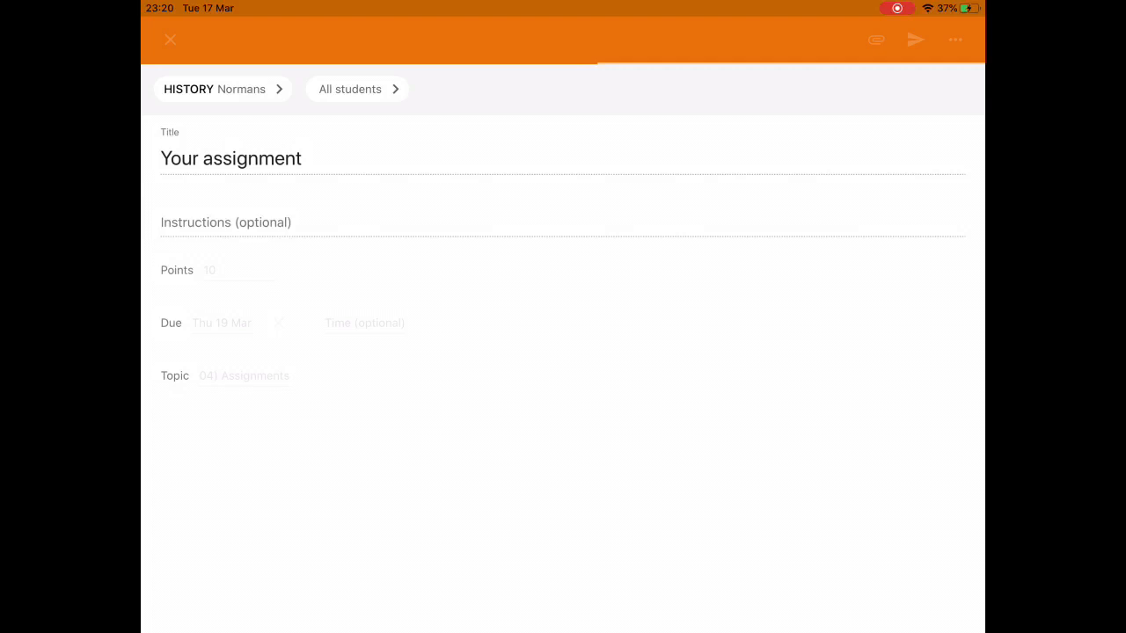
click(914, 40)
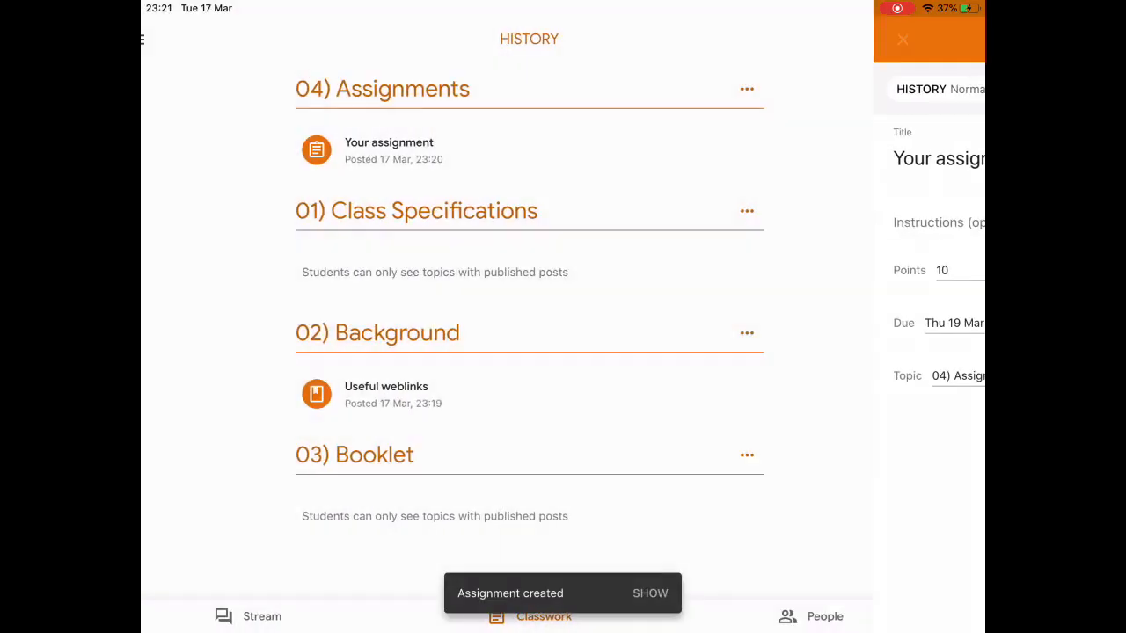
click(902, 40)
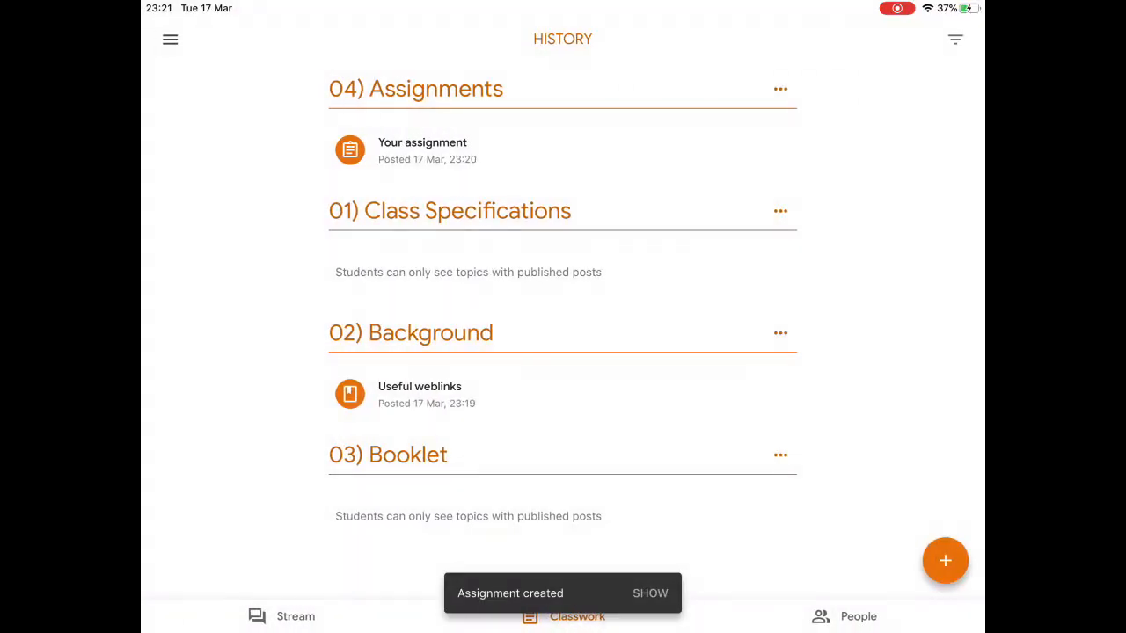